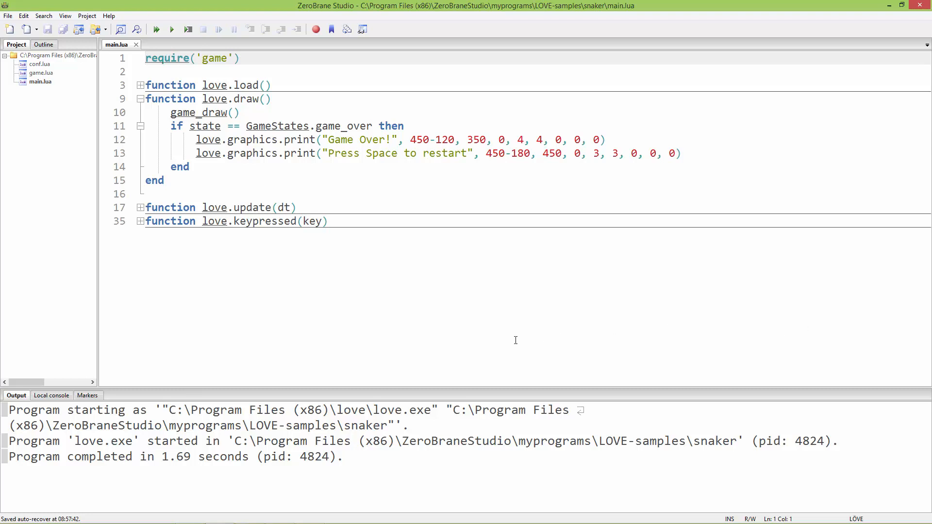
mouse_move(460, 358)
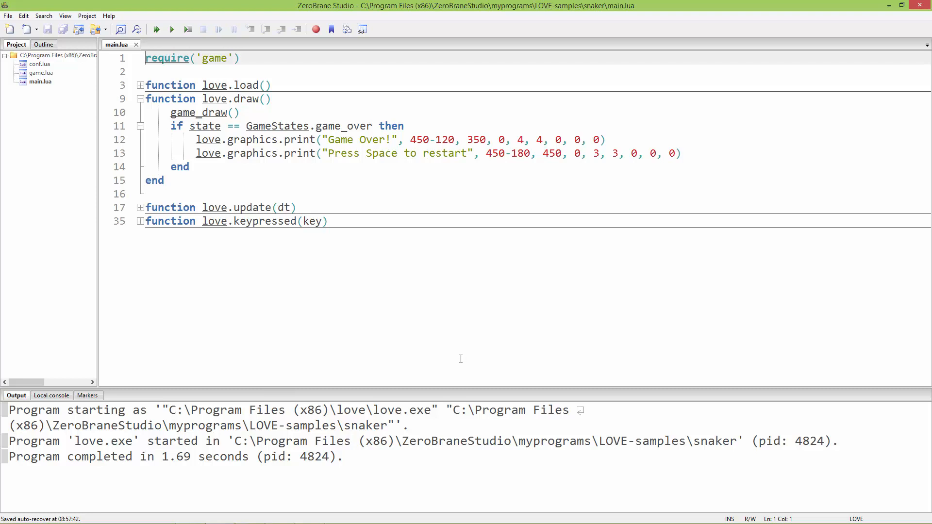
mouse_move(437, 379)
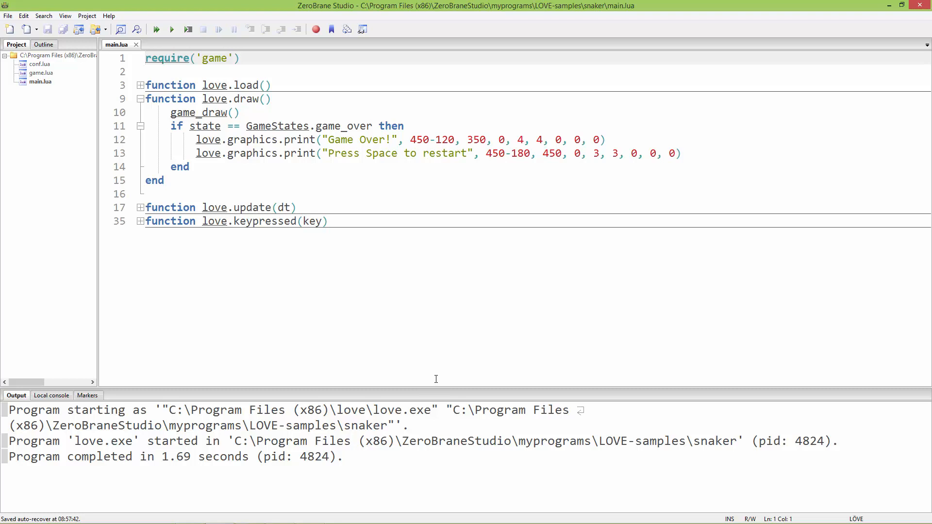
mouse_move(242, 284)
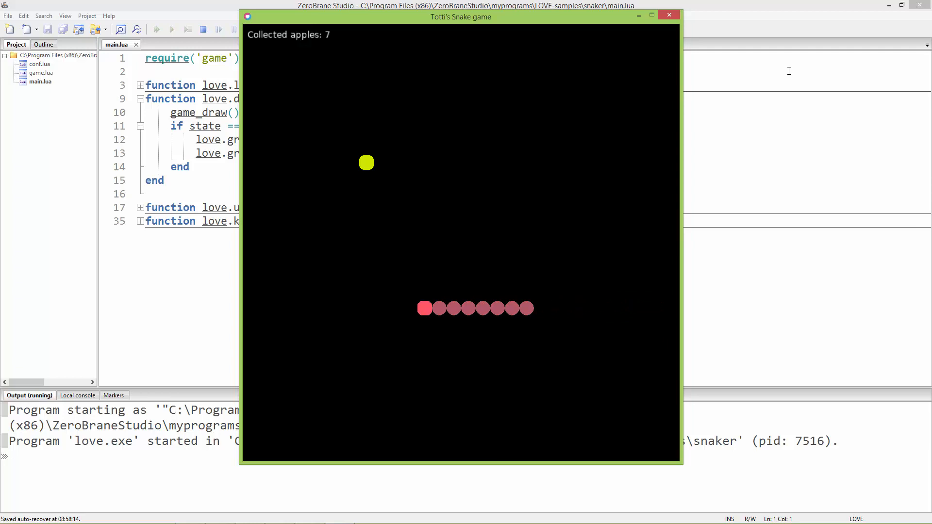
Steer the snake with Up/Down to Game Over at 31 apples, then quit with Space
key("Up")
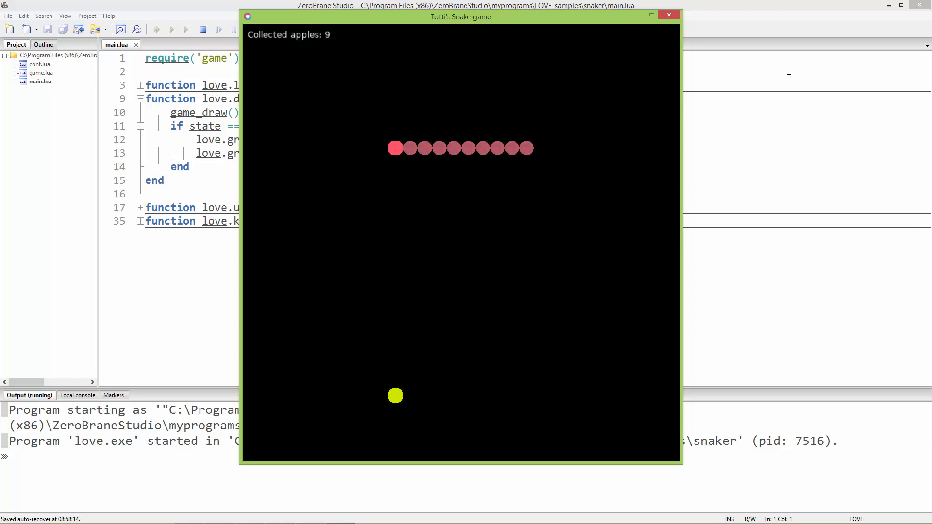
key("Down")
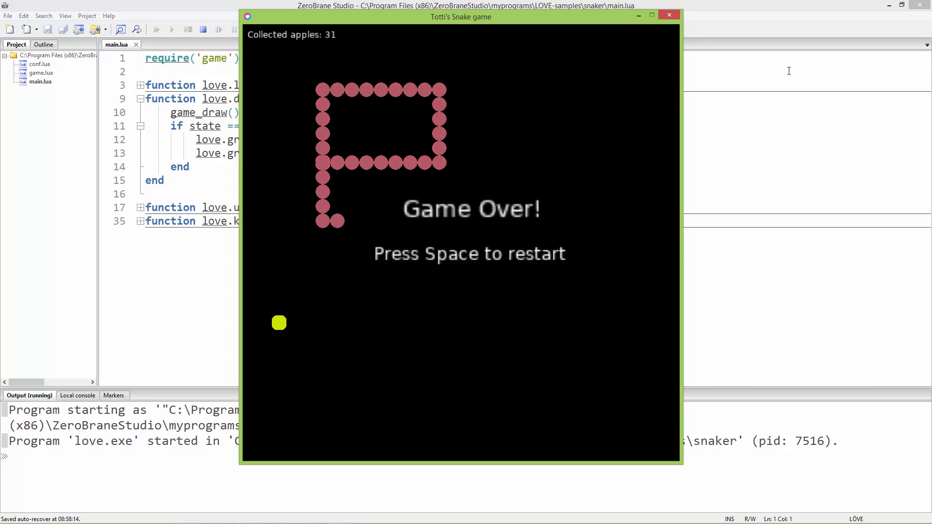
mouse_move(635, 213)
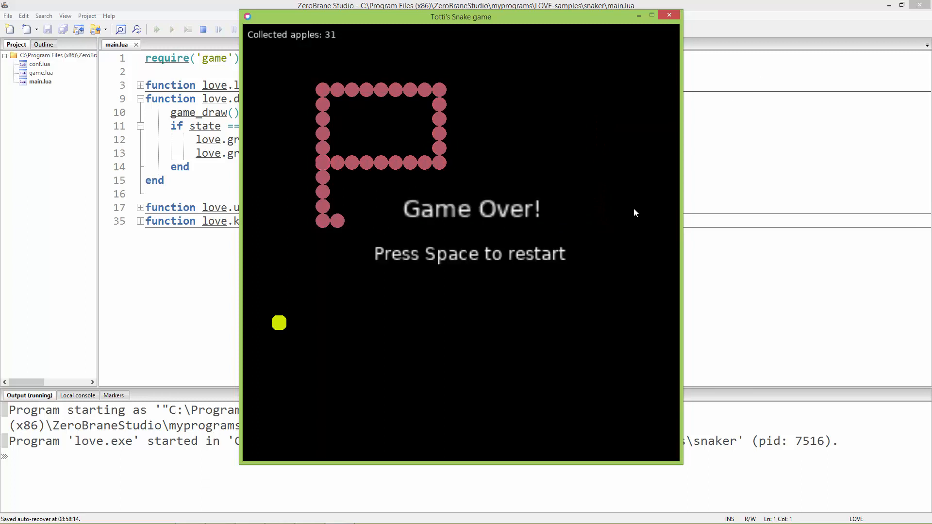
mouse_move(491, 381)
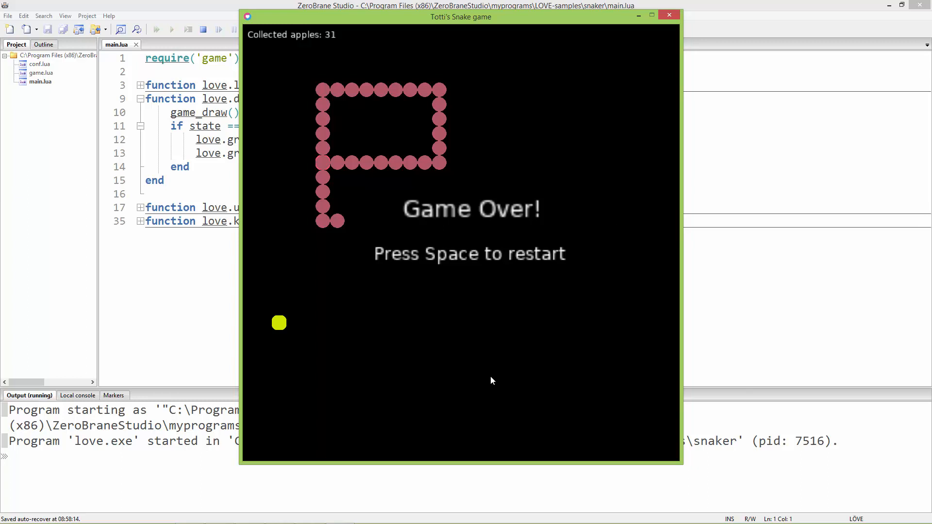
mouse_move(432, 321)
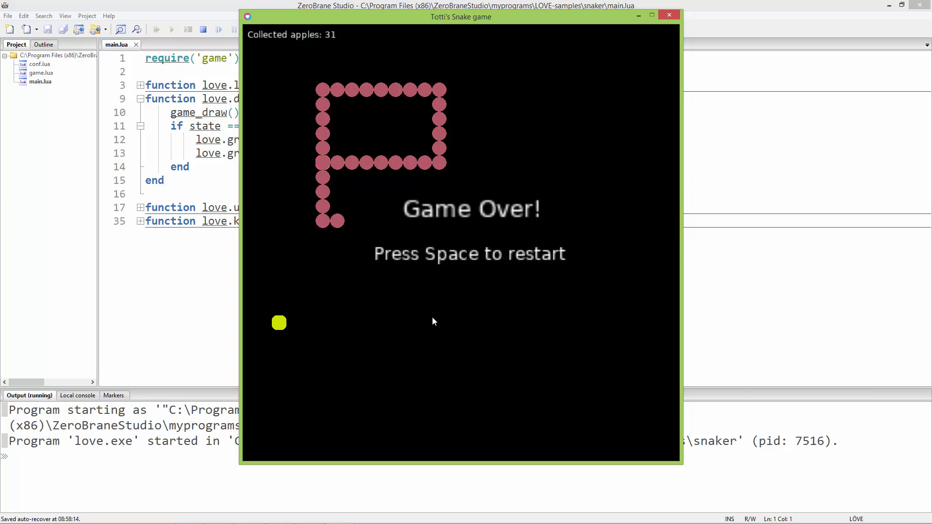
key("space")
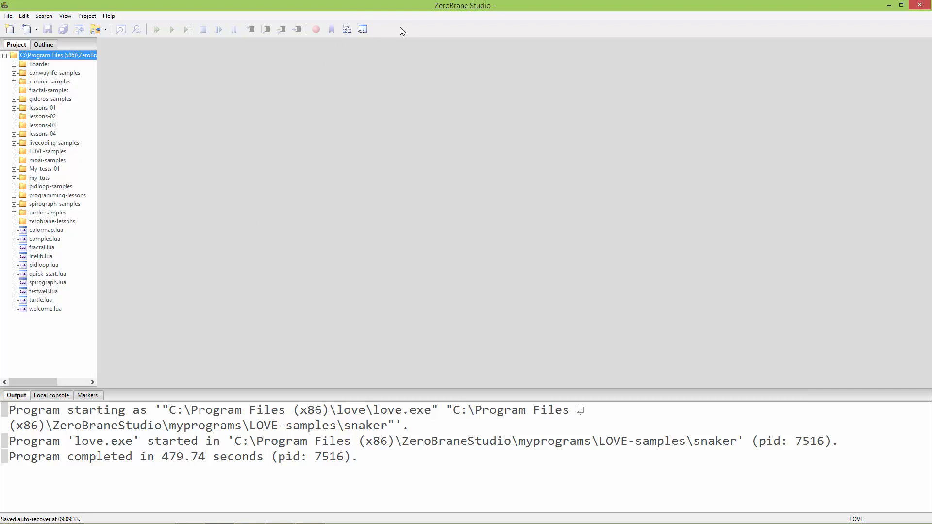
mouse_move(265, 201)
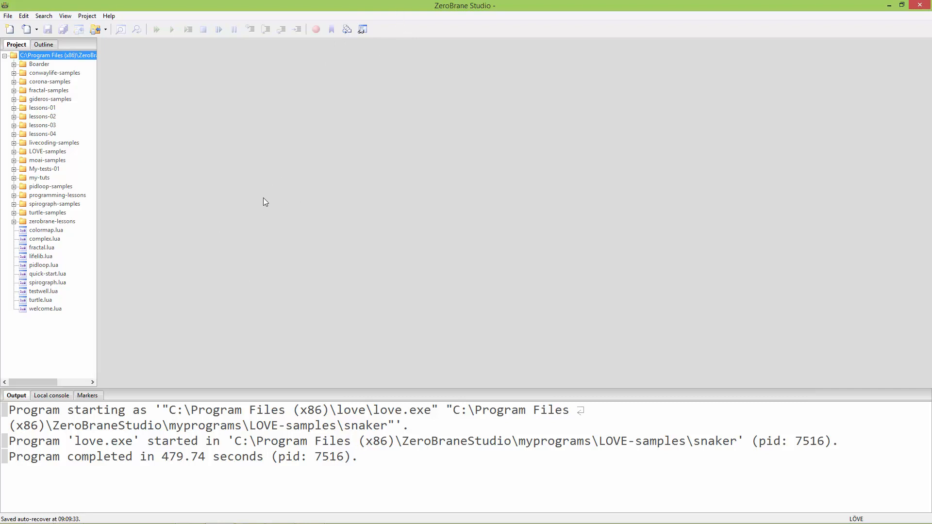
mouse_move(189, 196)
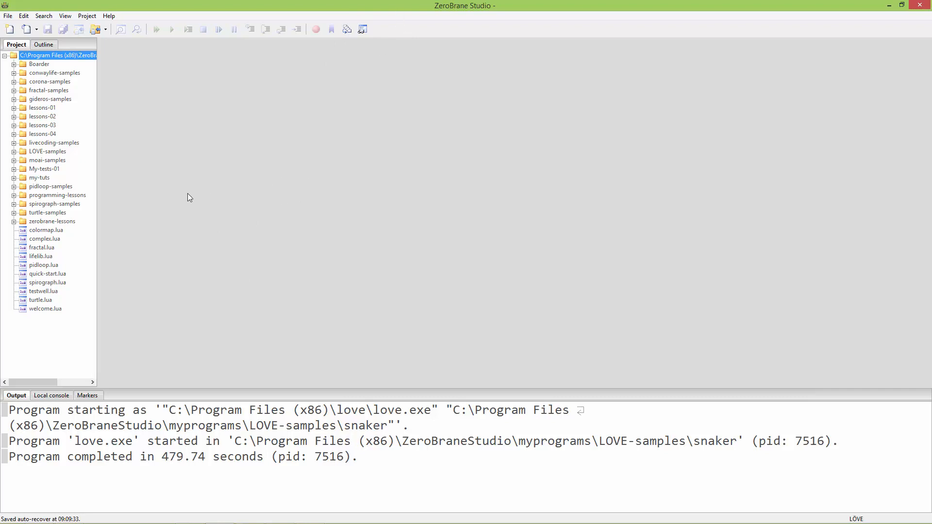
mouse_move(204, 225)
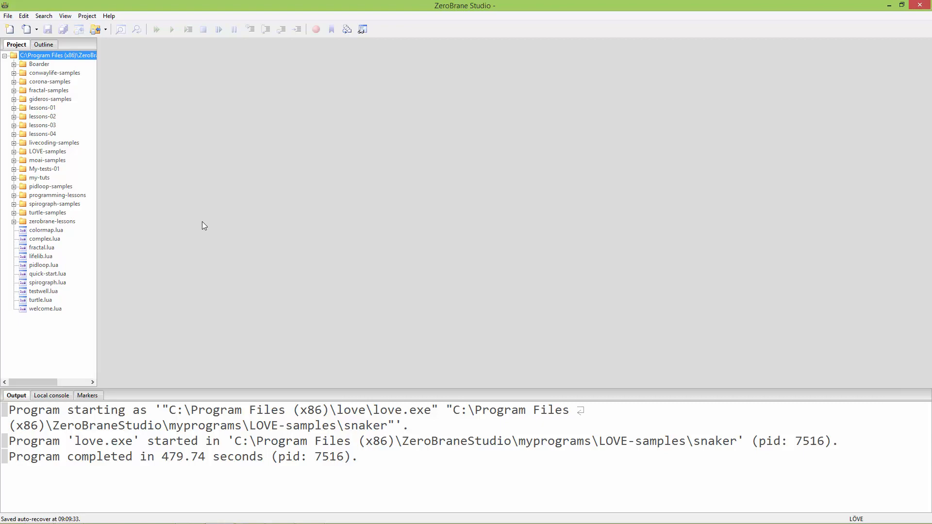
mouse_move(217, 232)
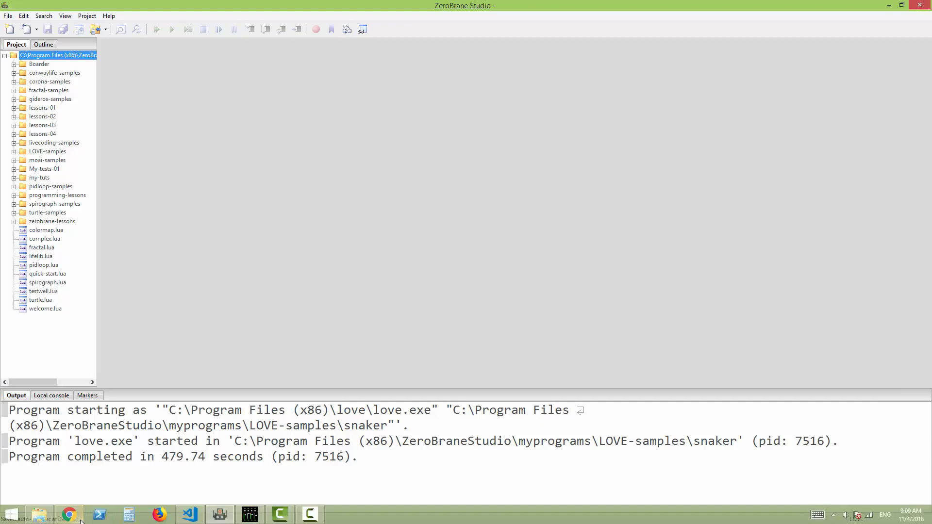
Switch to Chrome and download the 32-bit zipped LÖVE 11.1 build for Windows
left_click(69, 514)
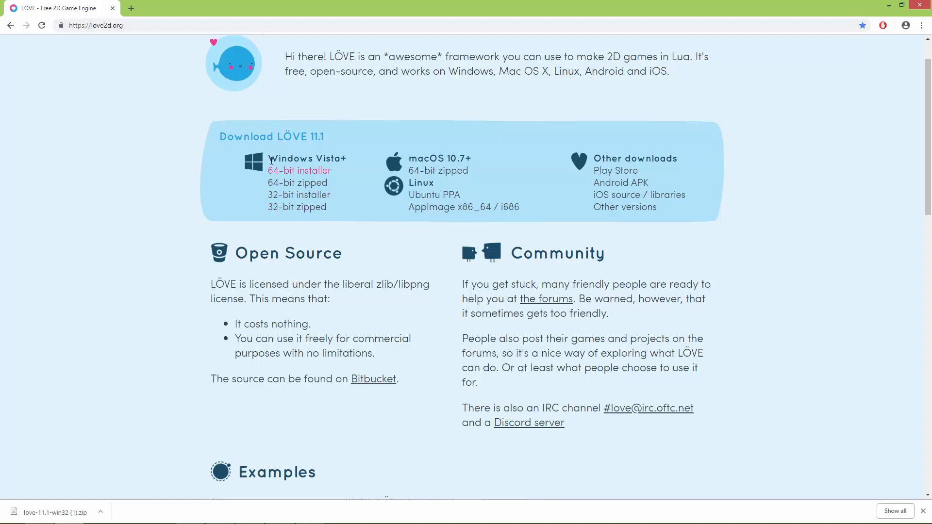
mouse_move(299, 195)
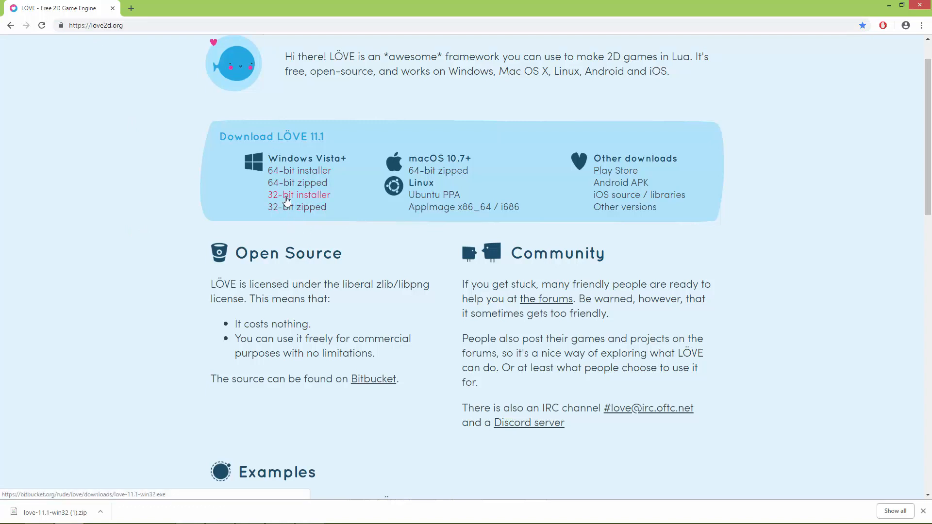
mouse_move(306, 206)
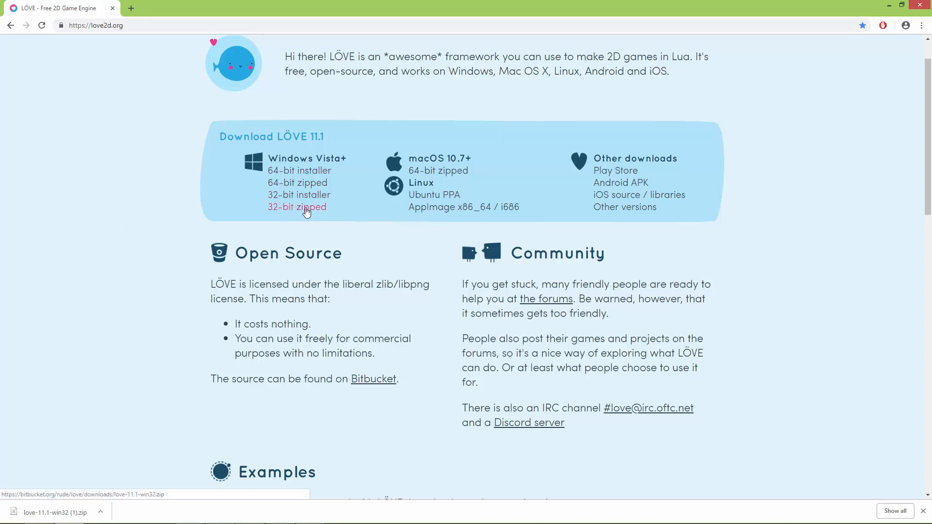
left_click(296, 207)
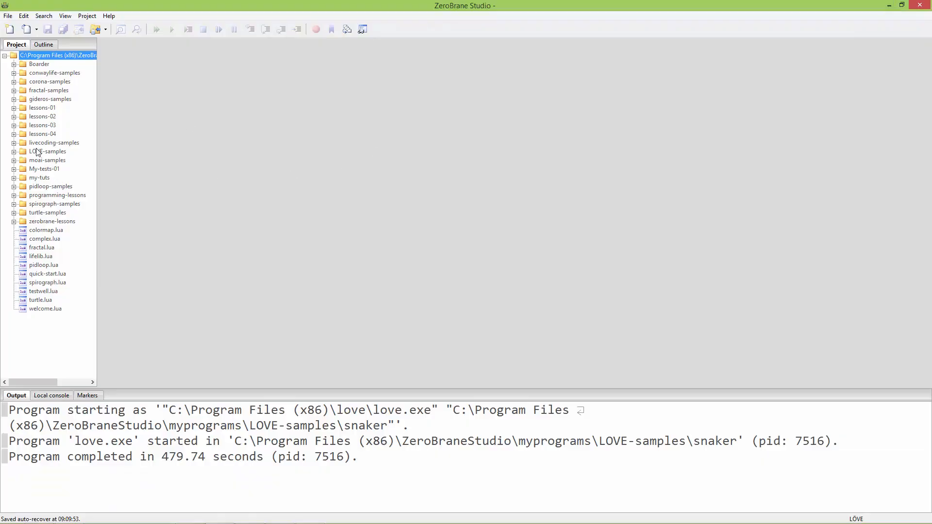
Expand the LOVE-samples folder in the Project tree and open demo.lua
left_click(48, 151)
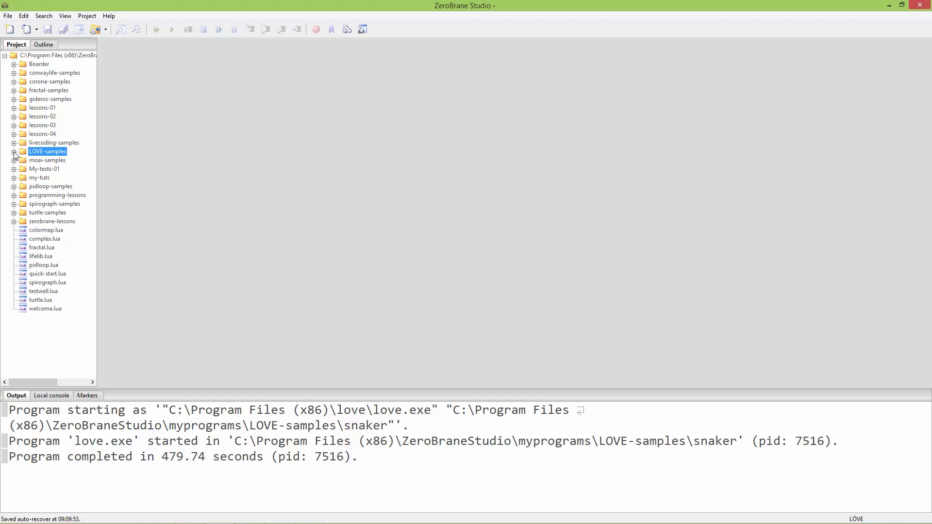
left_click(14, 151)
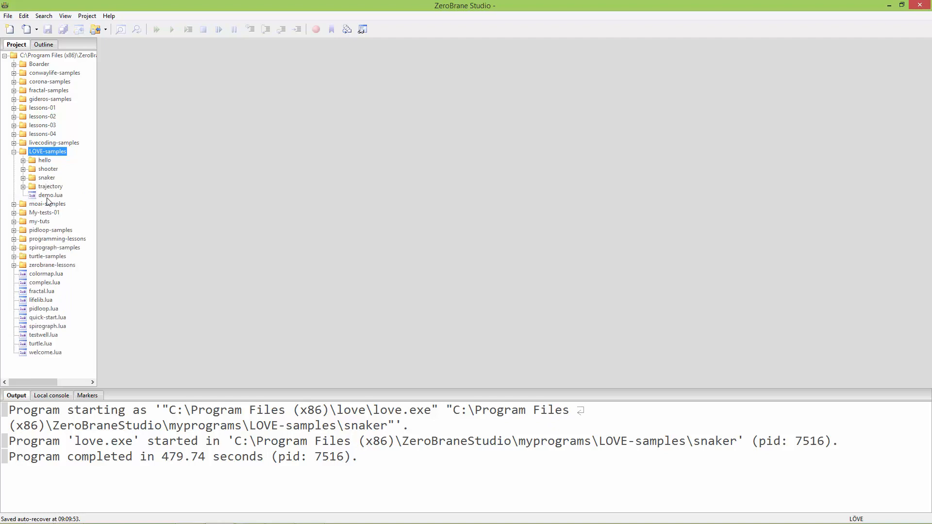
double_click(51, 195)
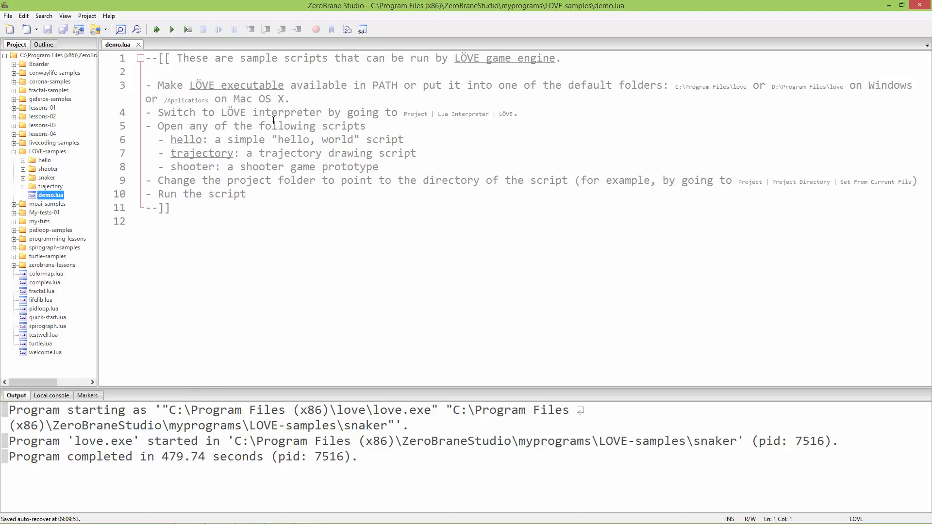
mouse_move(503, 151)
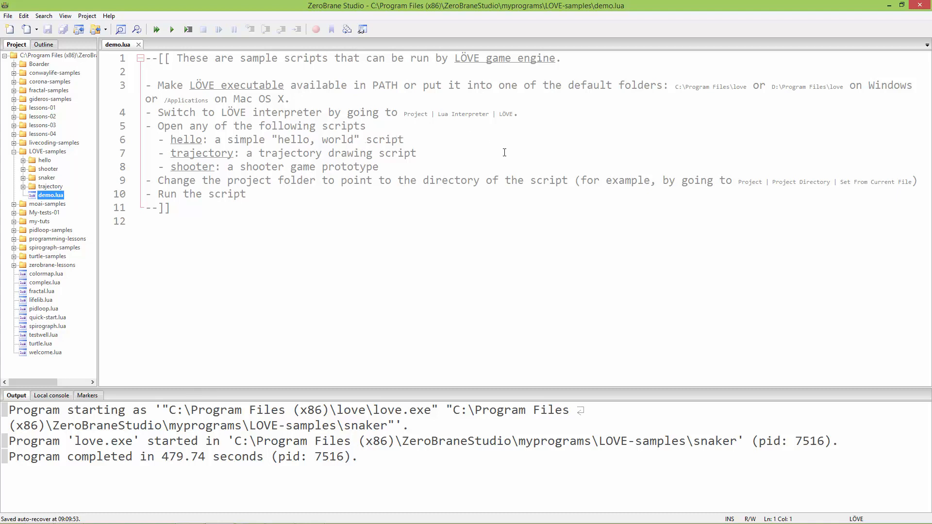
mouse_move(601, 125)
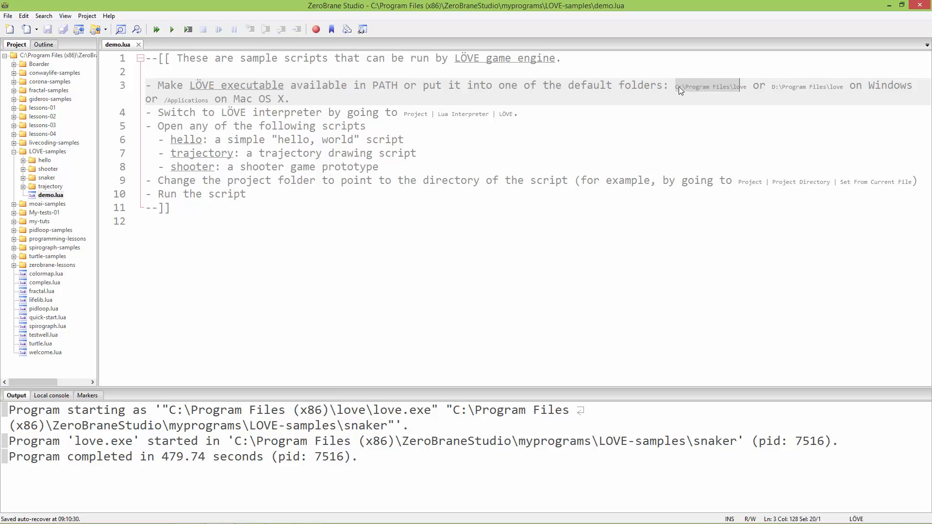
mouse_move(700, 92)
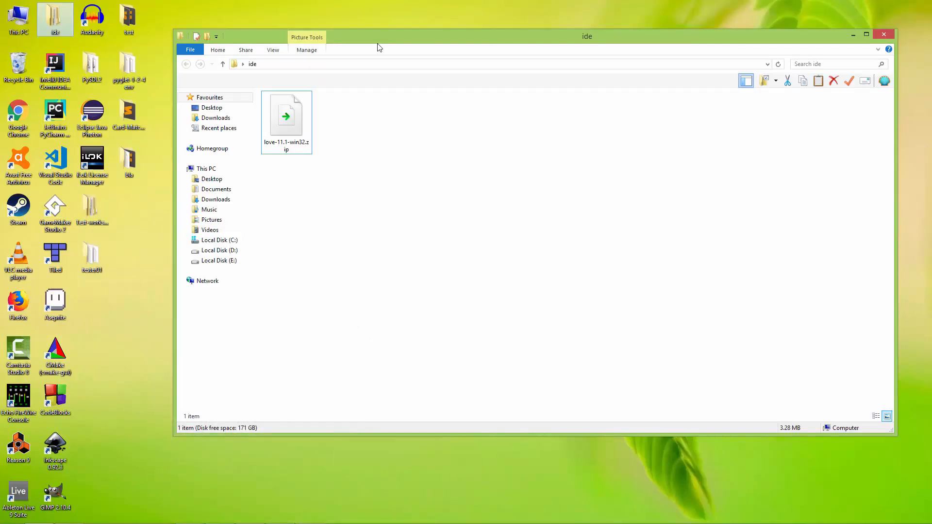
Unpack the downloaded LÖVE zip and open the extracted love-11.1.0-win32 folder
left_click(286, 119)
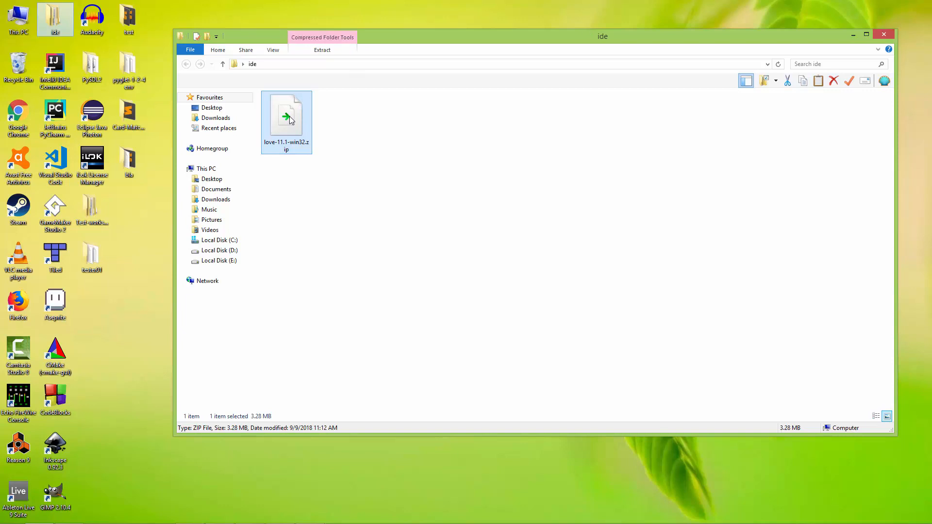
double_click(286, 116)
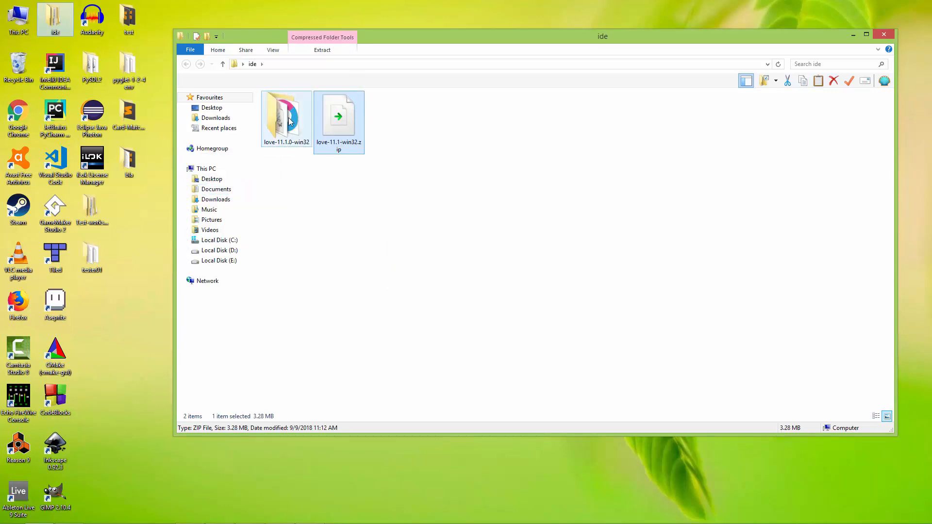
double_click(286, 115)
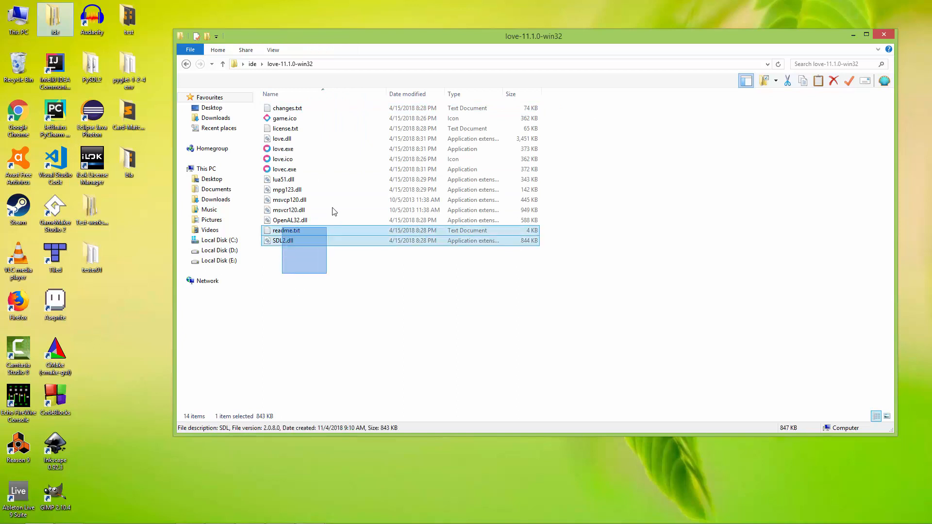
left_click(335, 317)
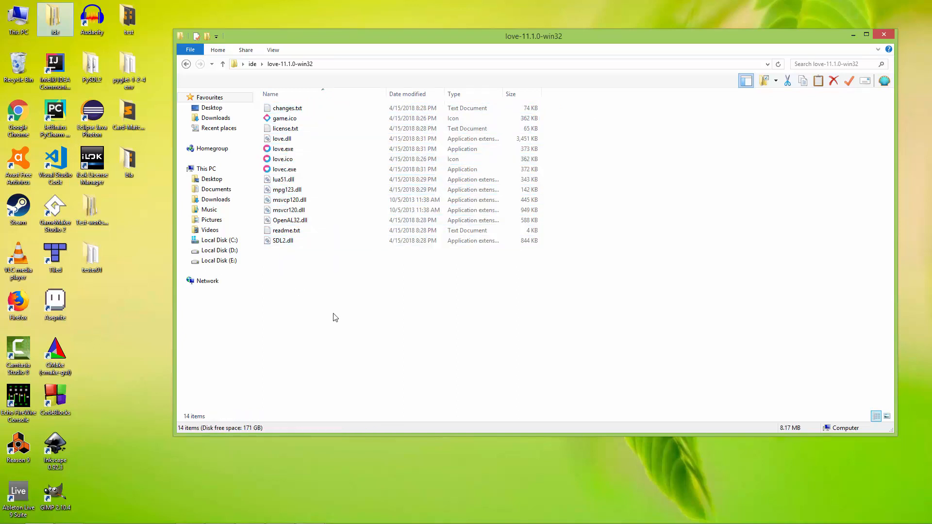
mouse_move(307, 264)
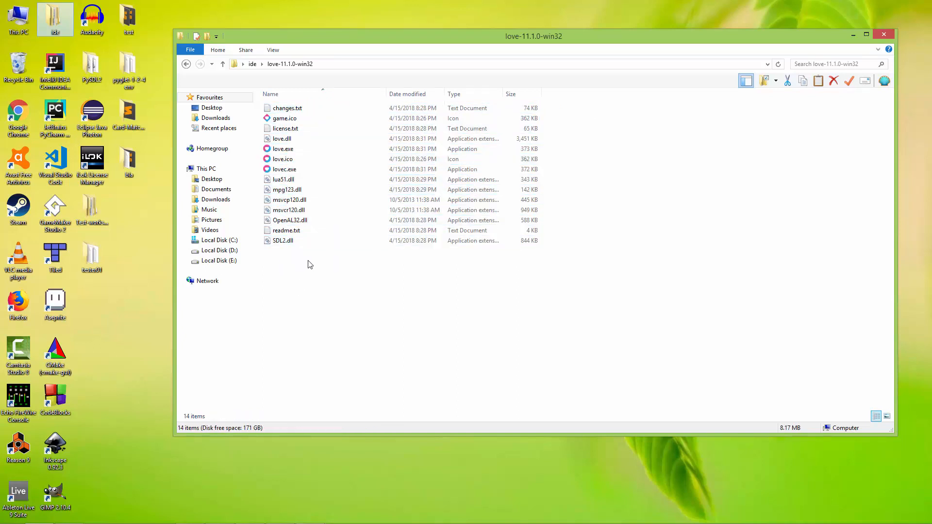
Rename the love-11.1.0-win32 folder to 'love' and open it
left_click(287, 188)
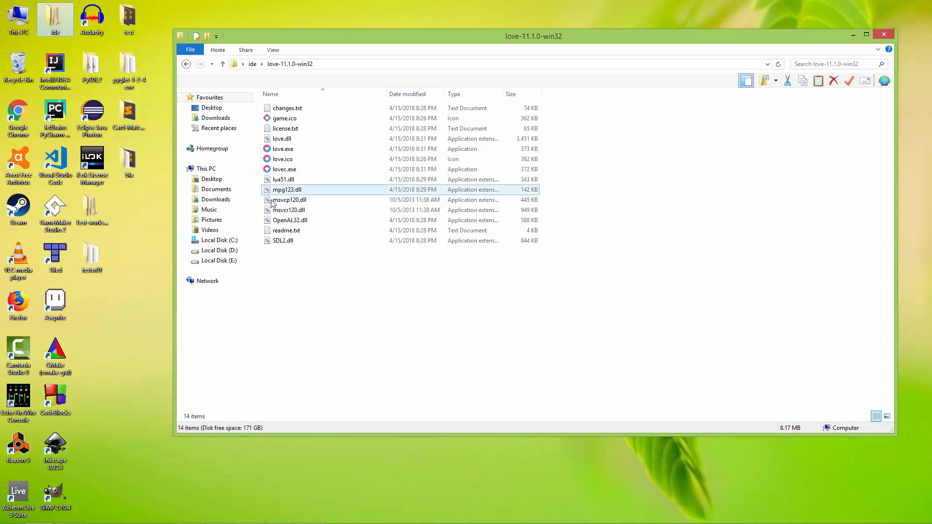
right_click(287, 116)
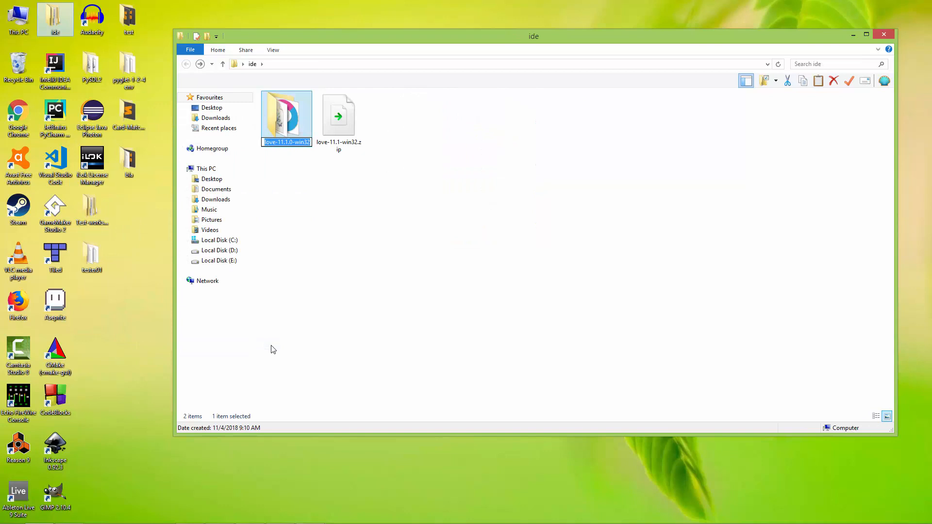
type("love")
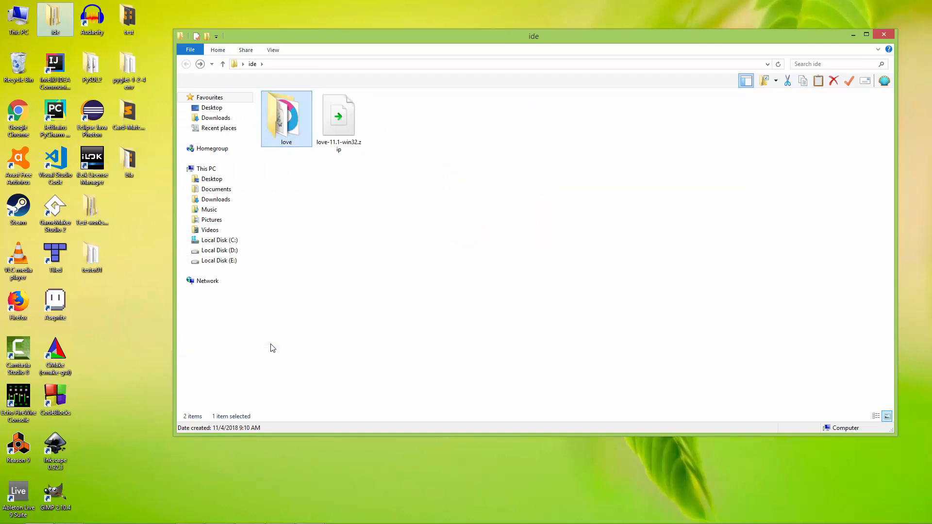
double_click(286, 117)
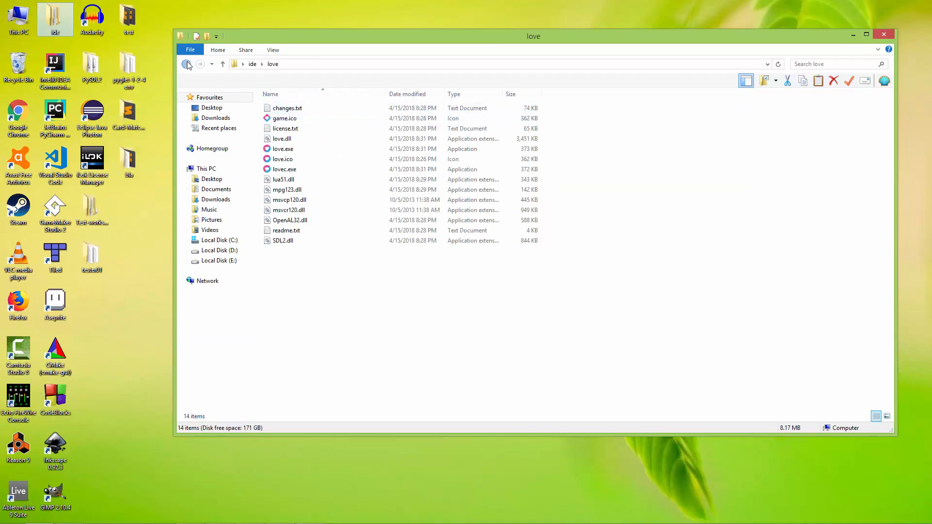
Browse to C: > Program Files (x86) > Love and select love.exe
left_click(186, 64)
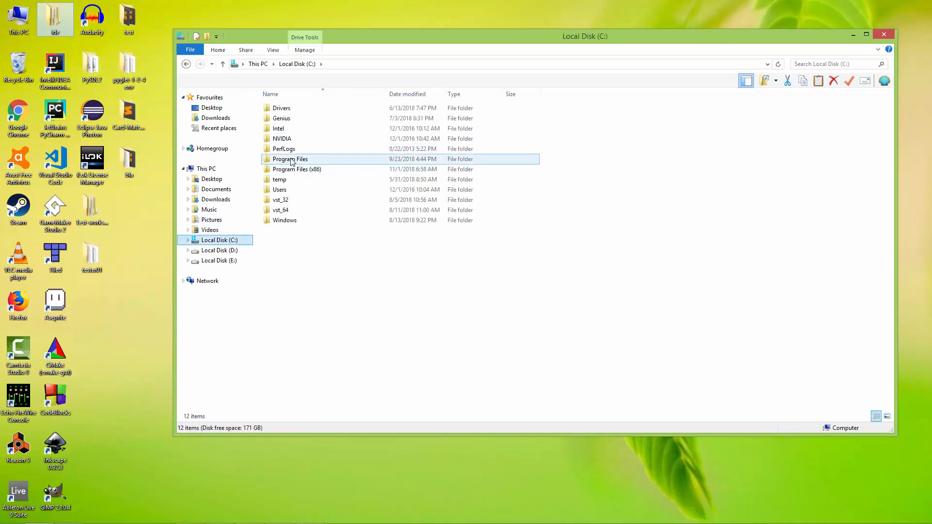
mouse_move(297, 170)
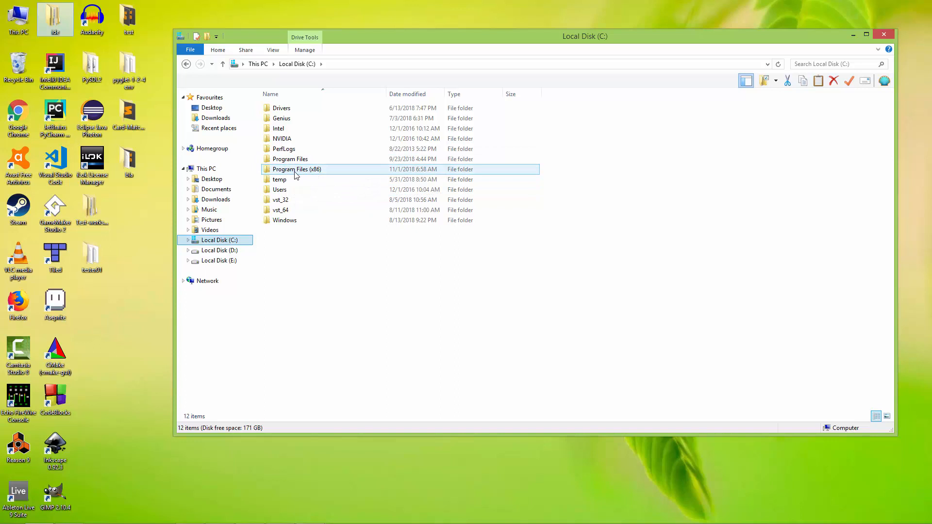
double_click(296, 169)
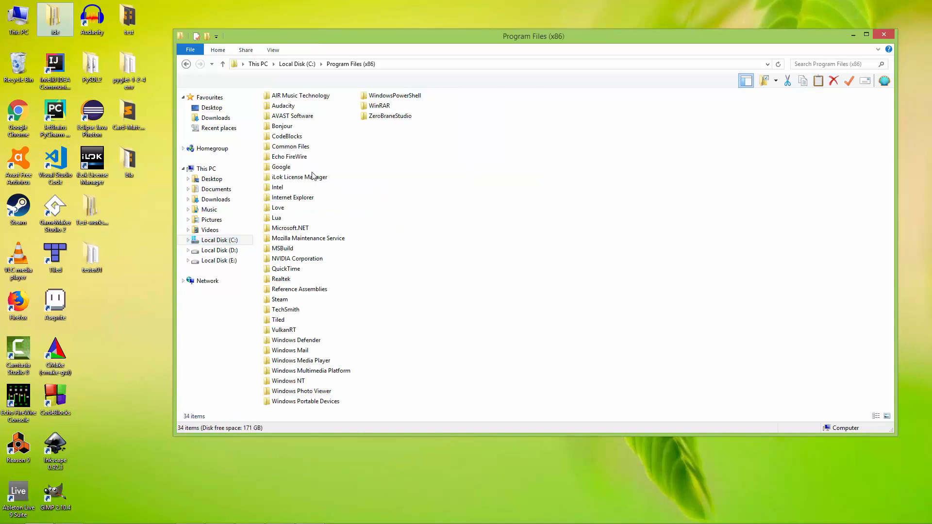
left_click(277, 207)
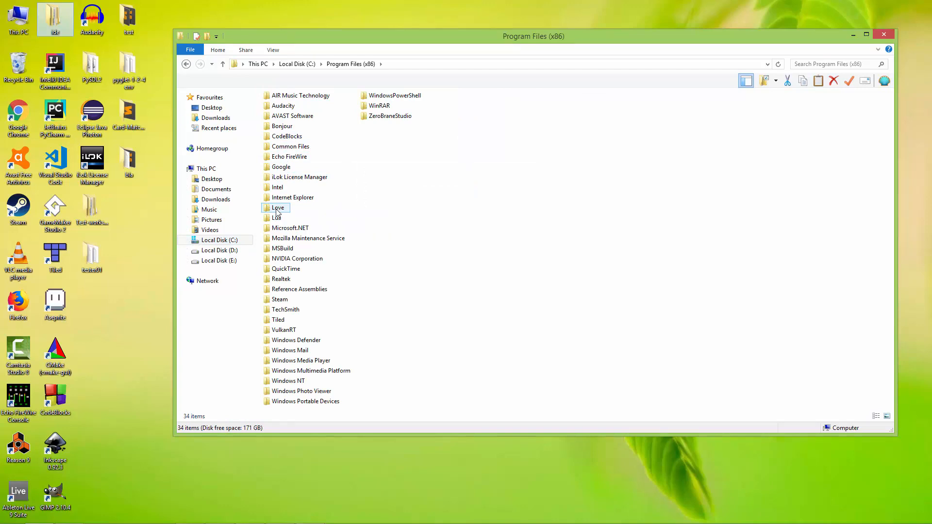
double_click(277, 207)
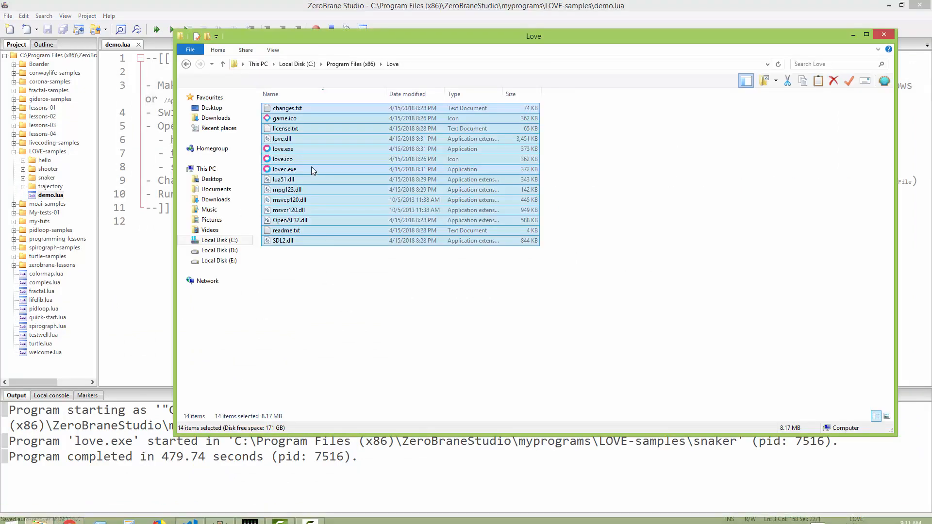
left_click(282, 149)
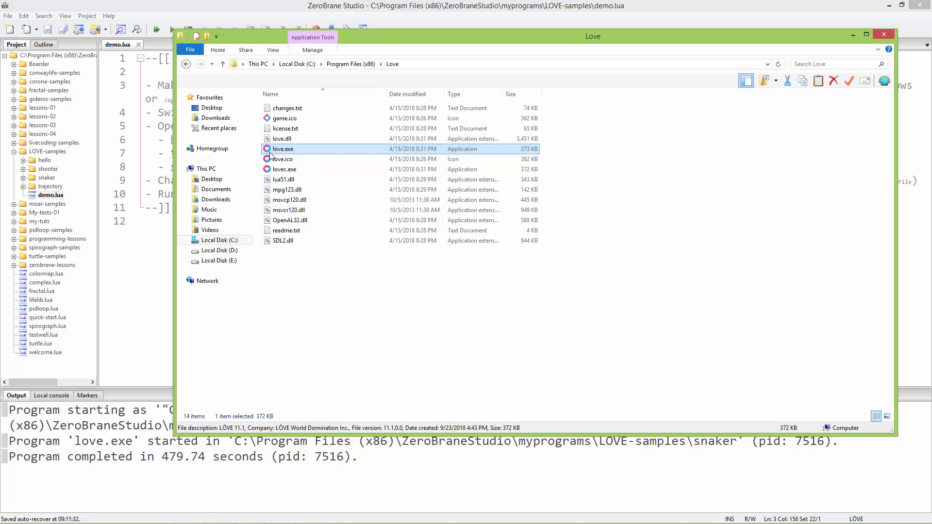
mouse_move(282, 149)
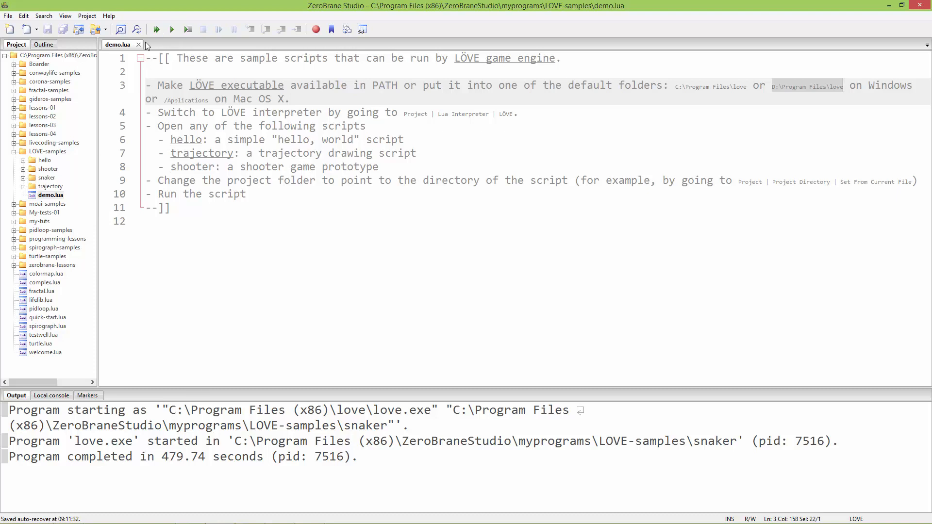
Close demo.lua and expand the hello sample folder in the Project tree
left_click(137, 44)
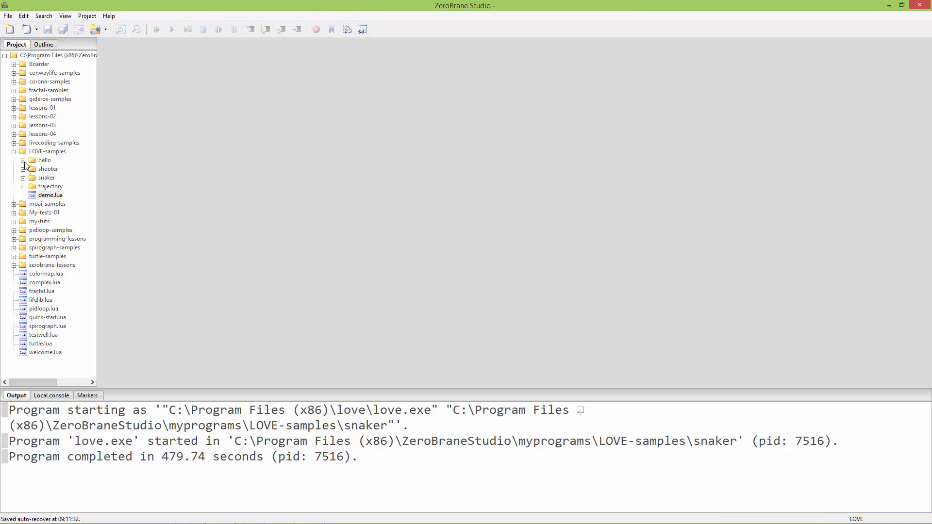
left_click(44, 160)
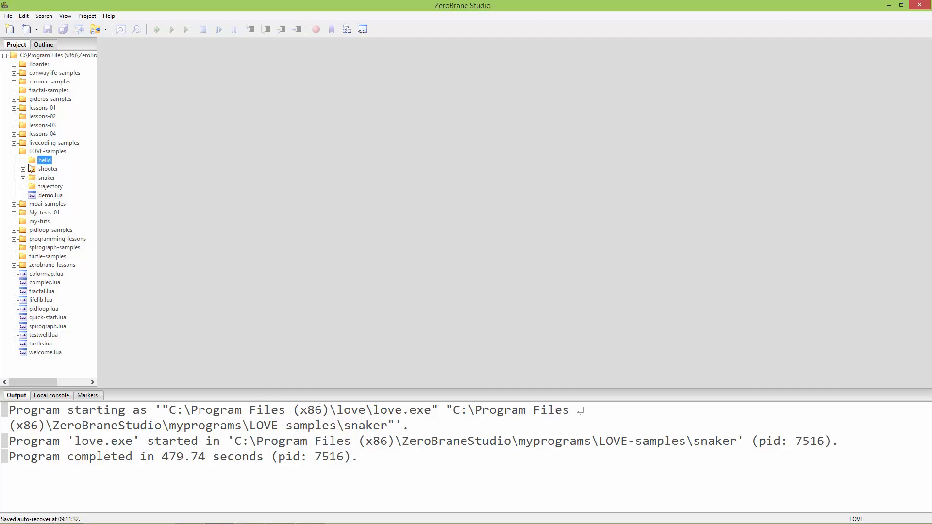
double_click(44, 160)
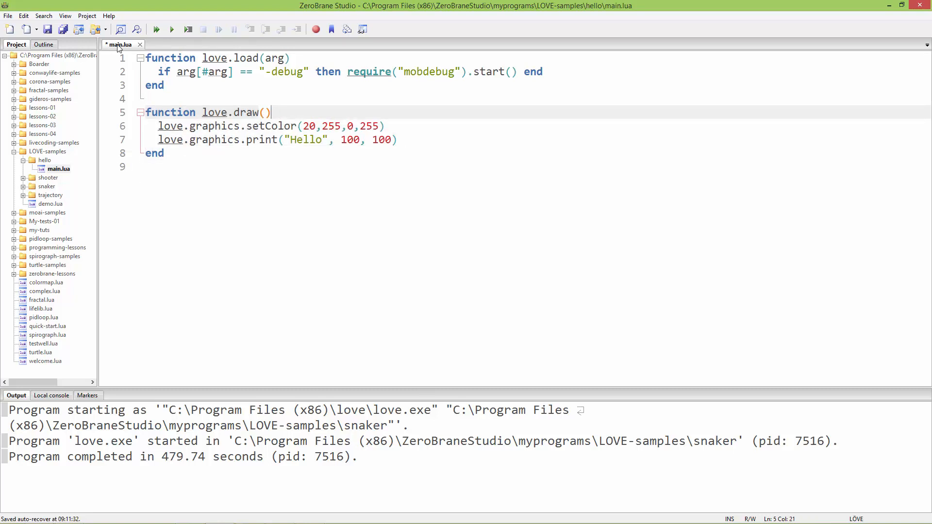
Open the Project menu to view the Lua Interpreter list
left_click(86, 15)
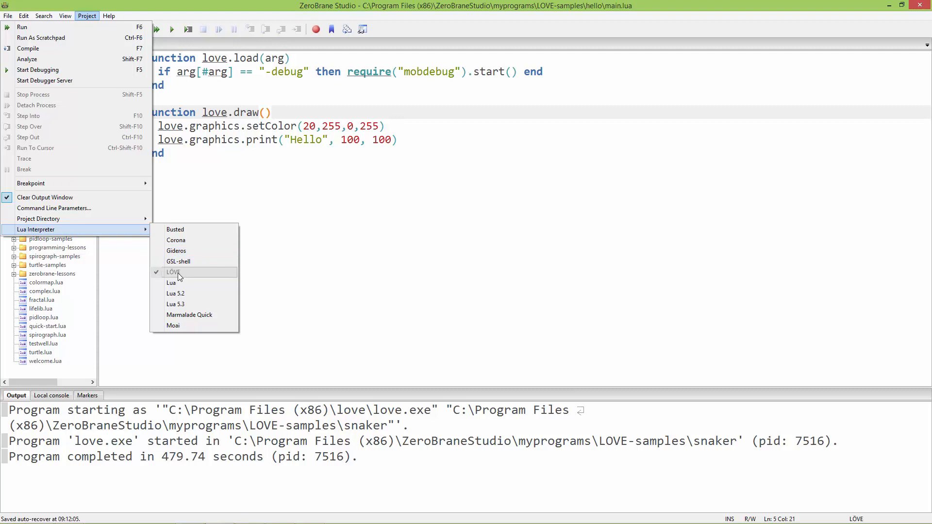
mouse_move(171, 282)
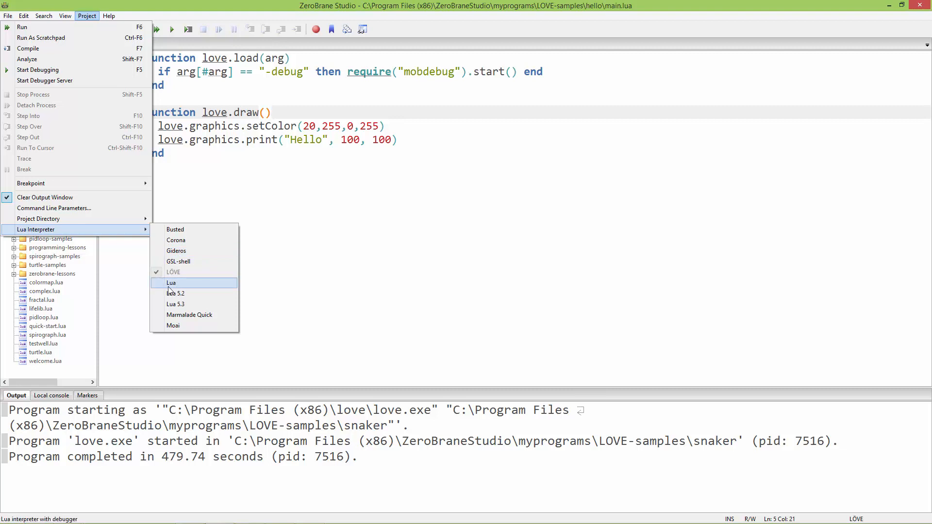
mouse_move(176, 292)
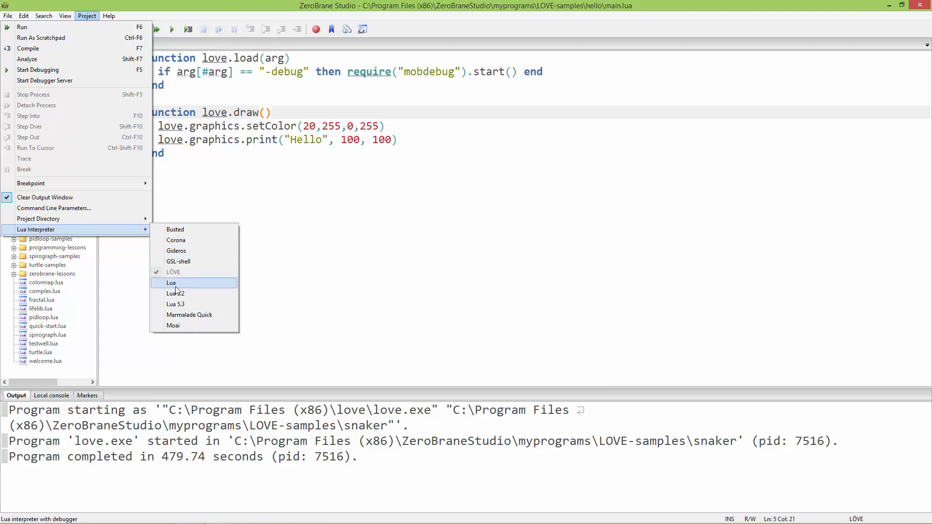
mouse_move(173, 272)
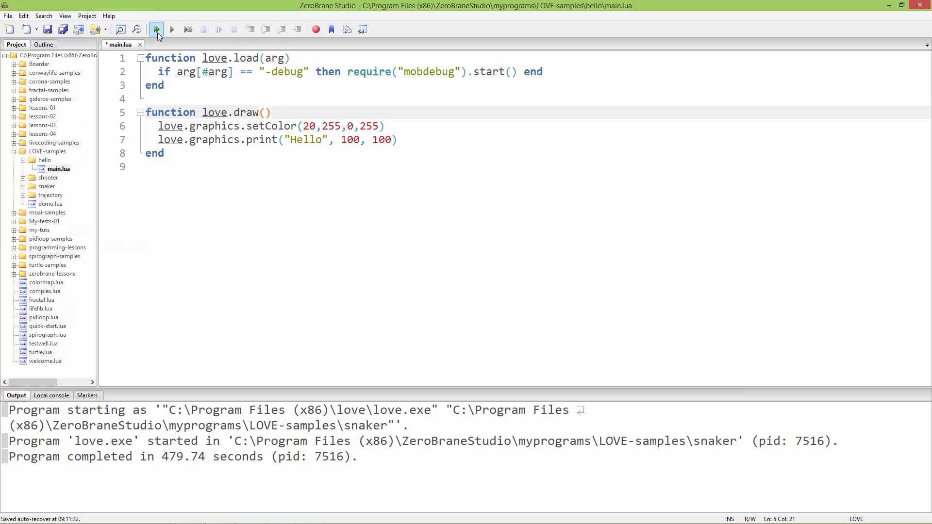
Run hello, accept switching the project directory to hello, and drag the LÖVE window right
left_click(156, 29)
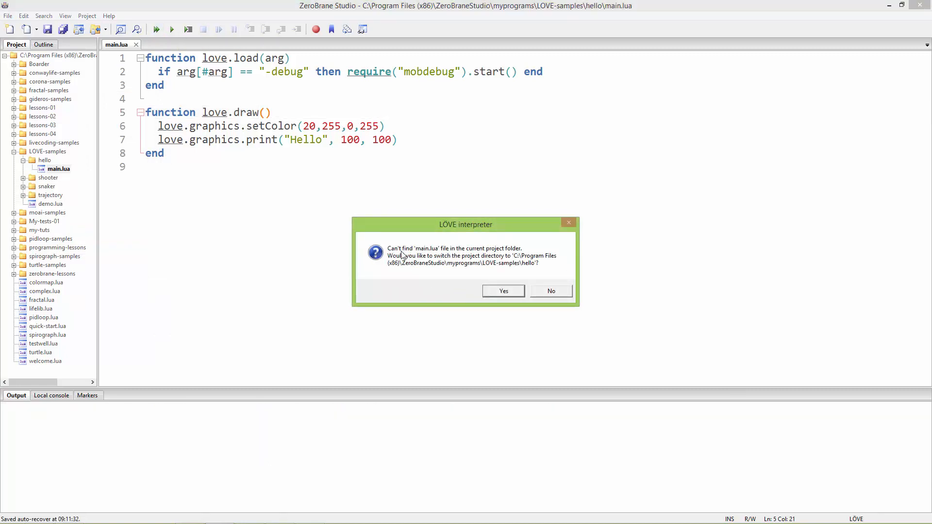
mouse_move(476, 254)
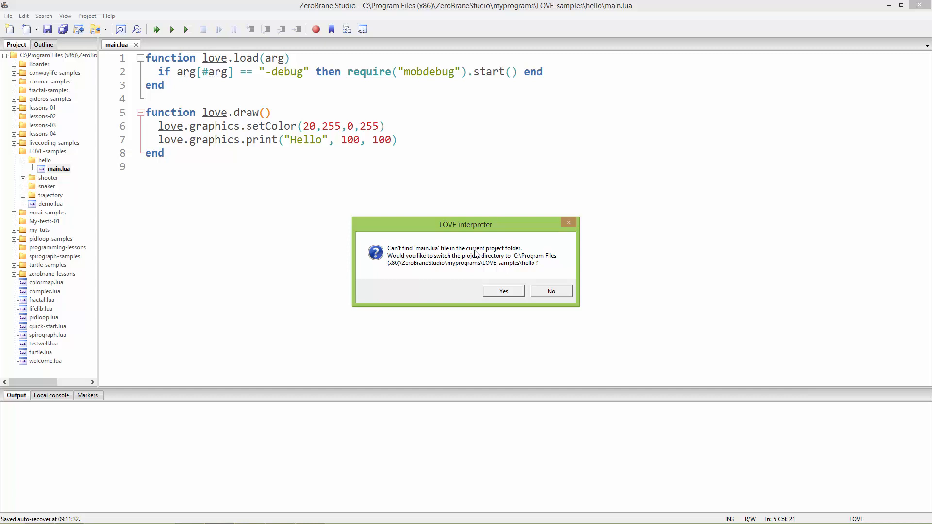
mouse_move(431, 265)
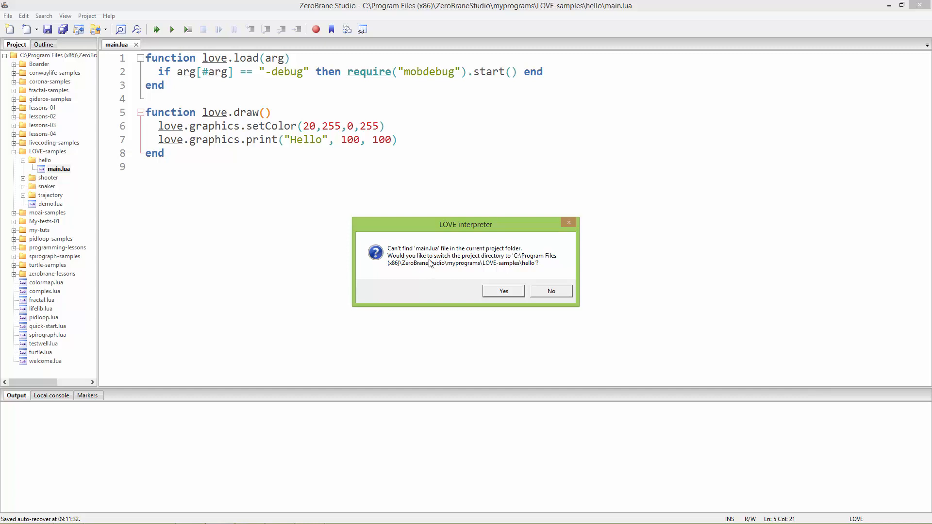
mouse_move(492, 263)
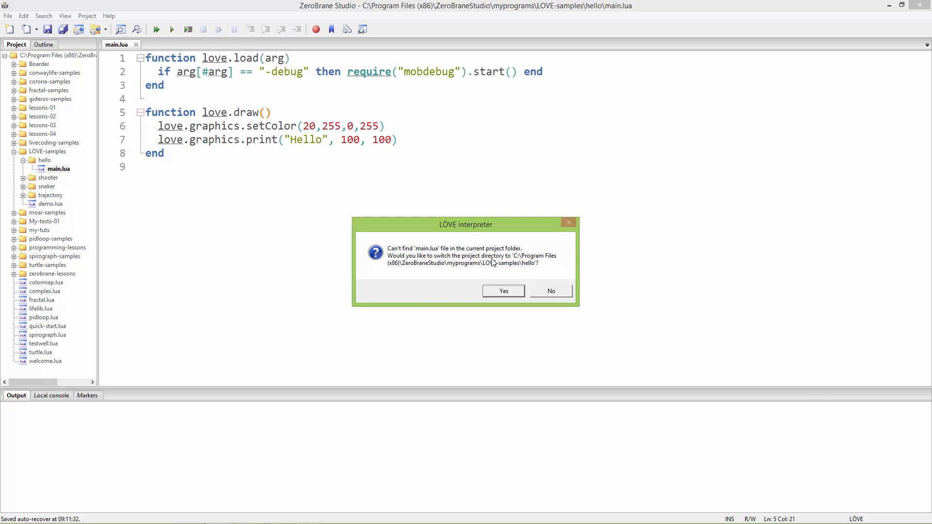
mouse_move(547, 259)
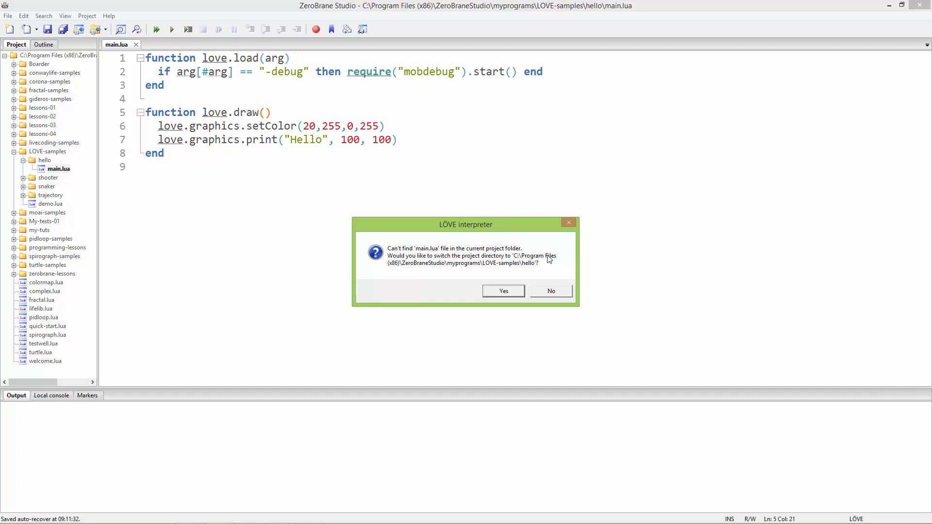
left_click(502, 290)
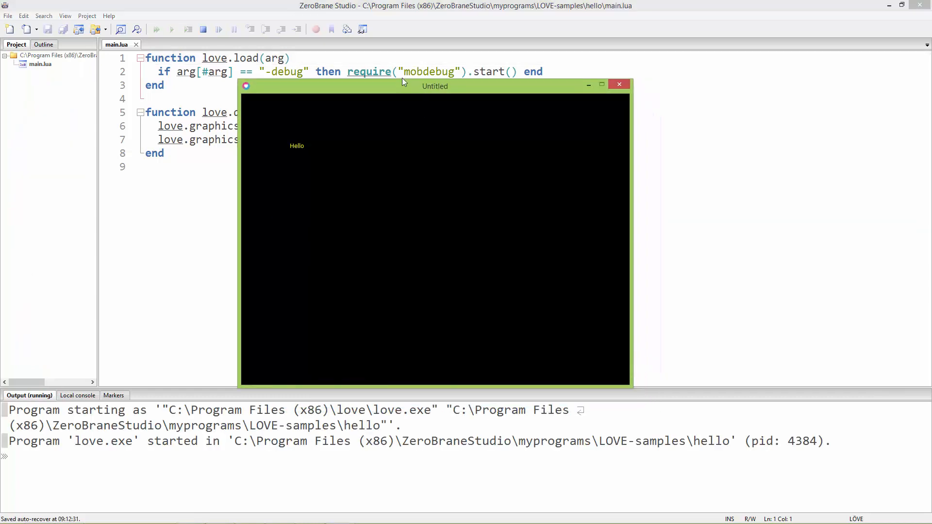
left_click_drag(434, 86, 413, 69)
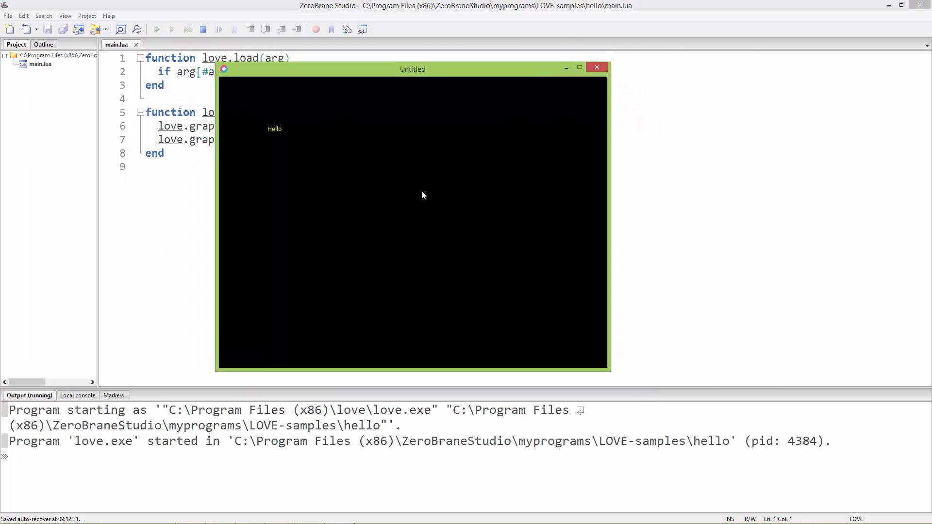
left_click_drag(413, 69, 571, 87)
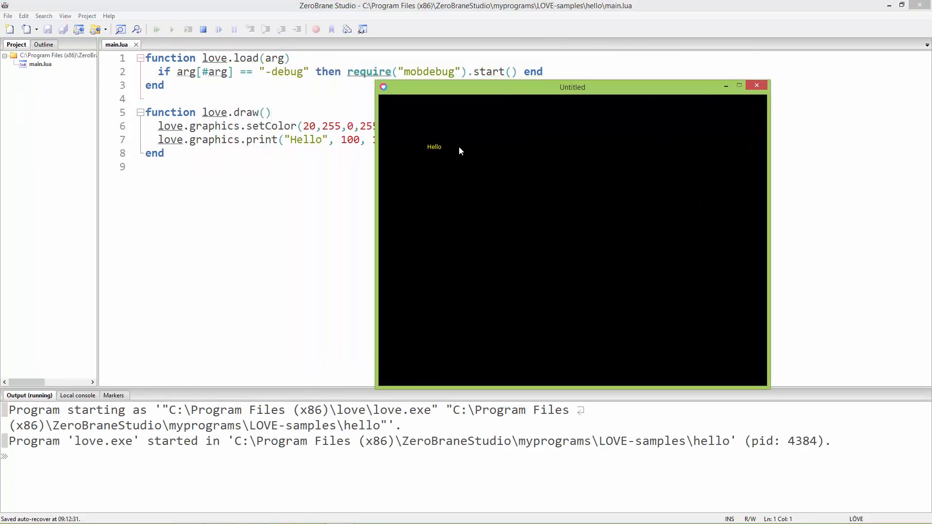
mouse_move(800, 83)
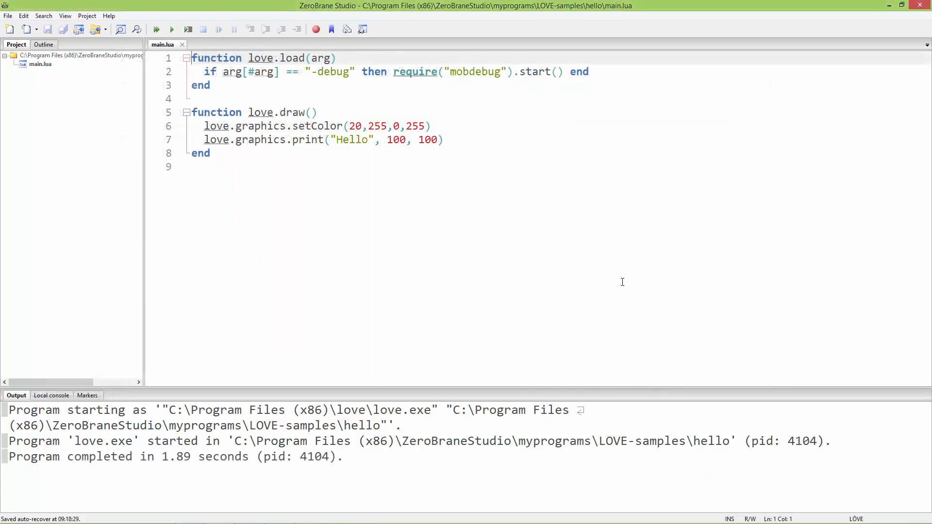
mouse_move(515, 274)
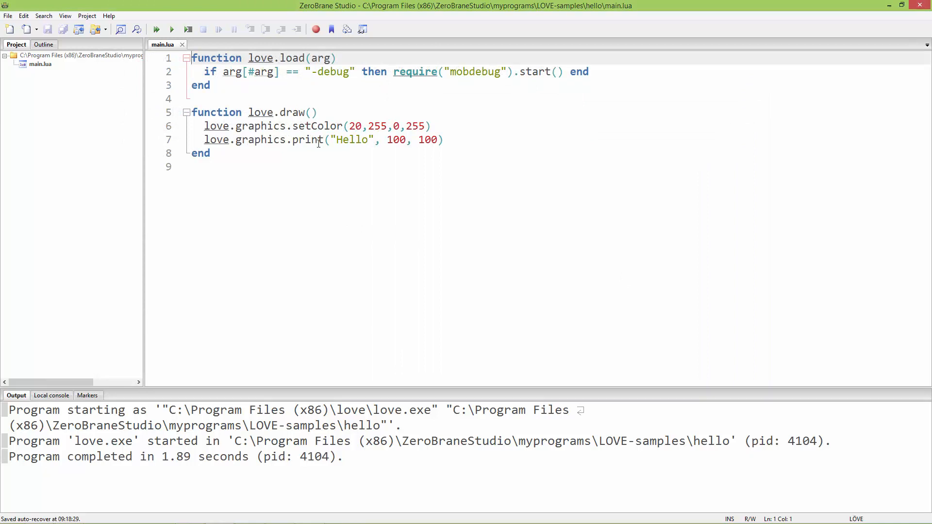
mouse_move(231, 202)
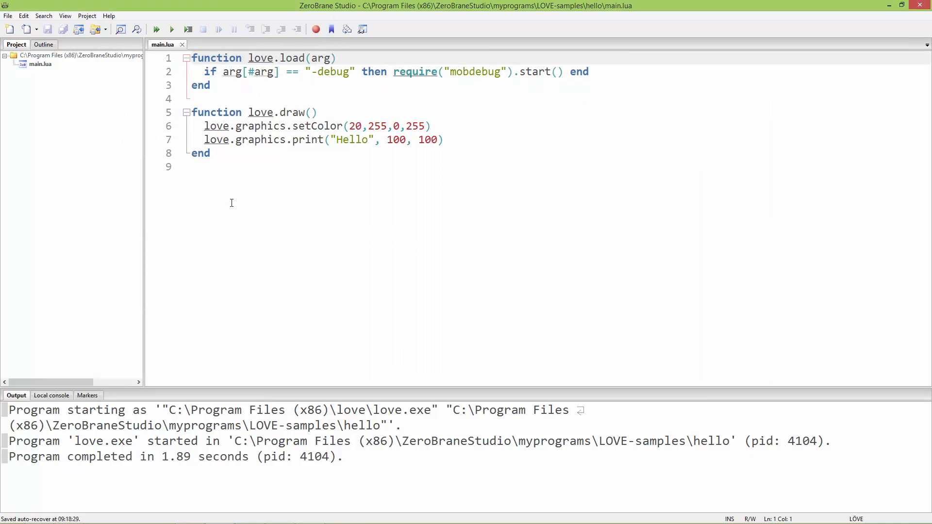
mouse_move(87, 16)
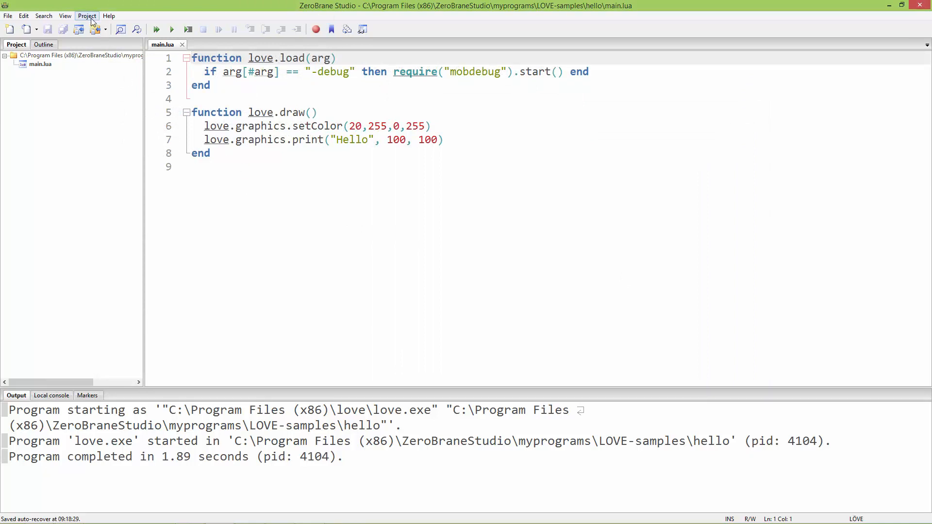
Set the project directory to the myprograms folder from the Project menu
left_click(86, 15)
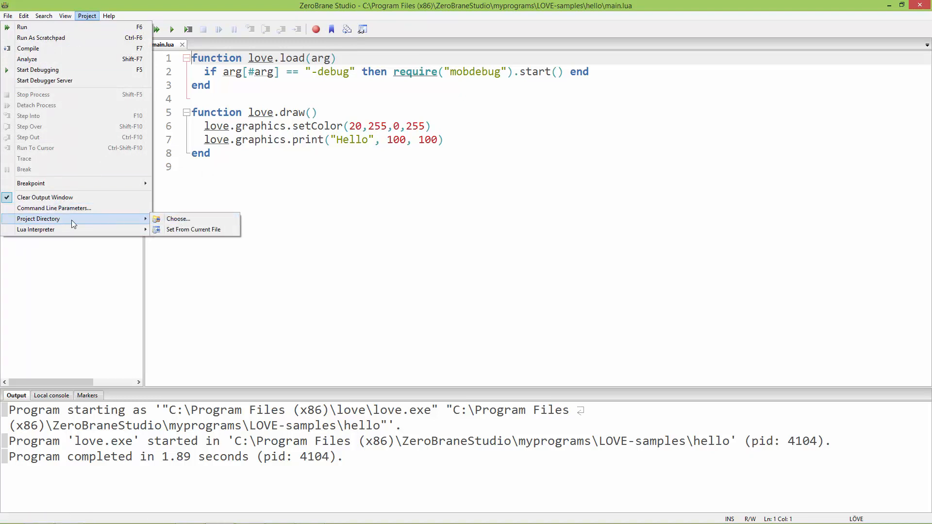
mouse_move(54, 208)
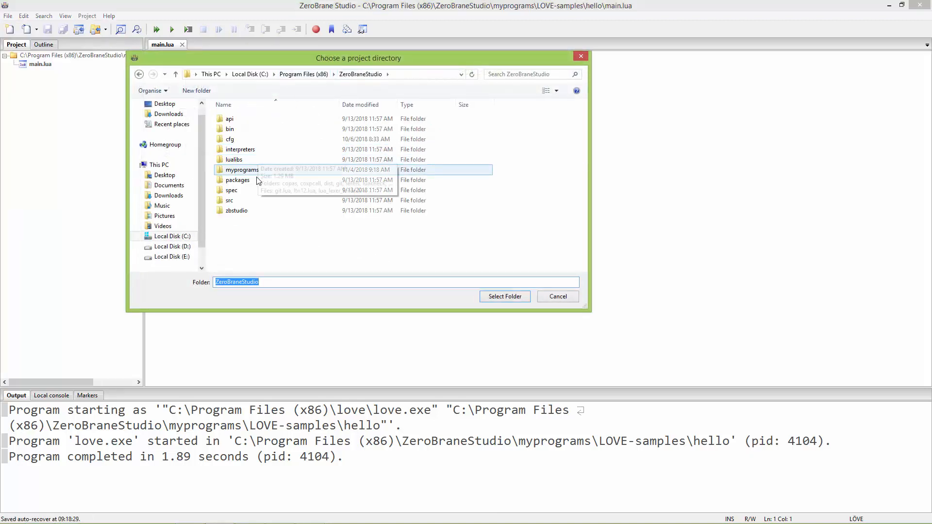
left_click(242, 169)
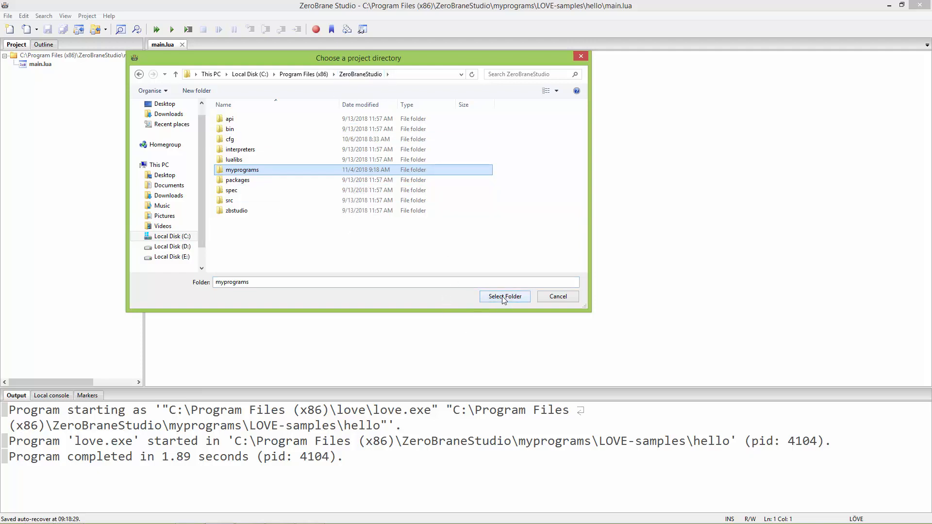
left_click(504, 296)
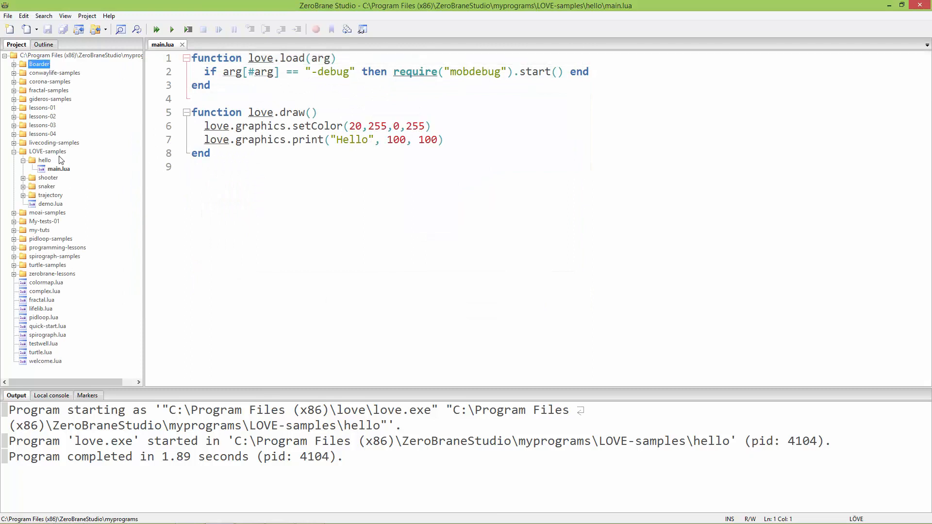
Add a 'Snake-game' folder to the project tree and close hello's main.lua
left_click(52, 273)
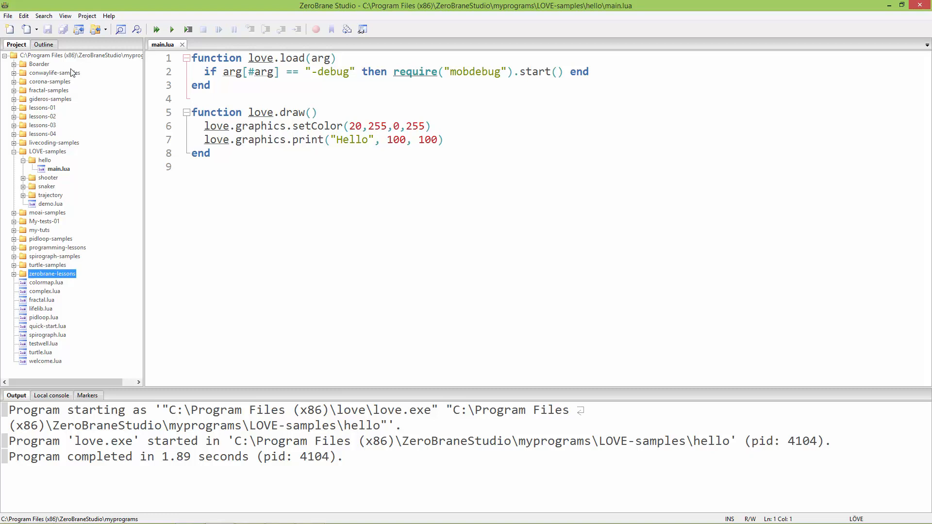
left_click(39, 64)
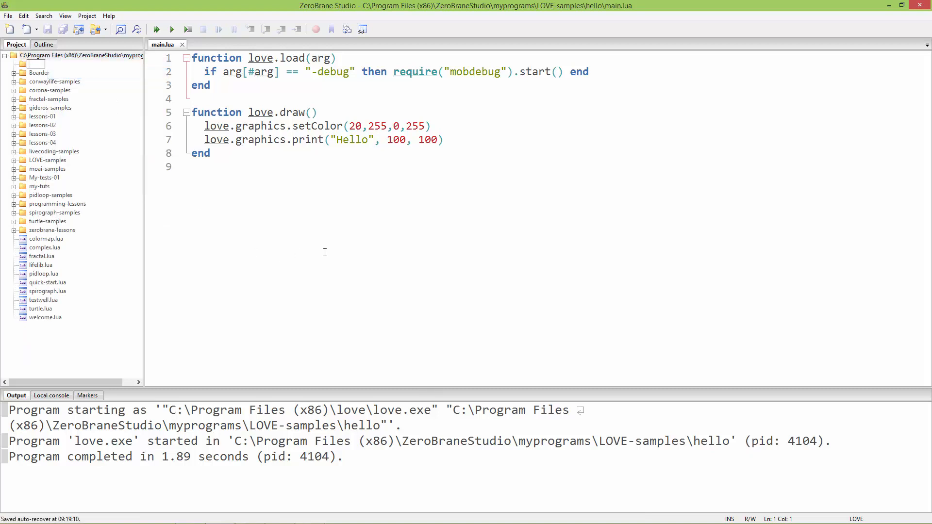
type("Snake-game")
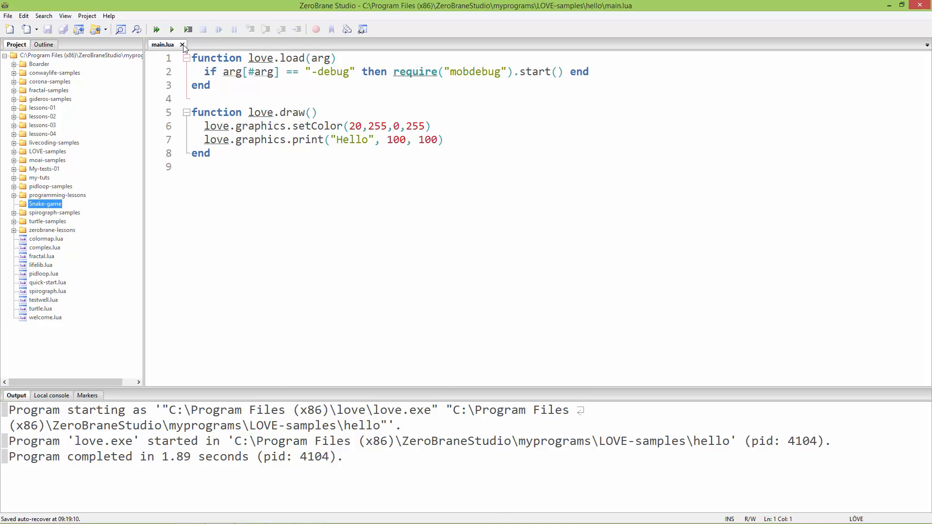
left_click(182, 45)
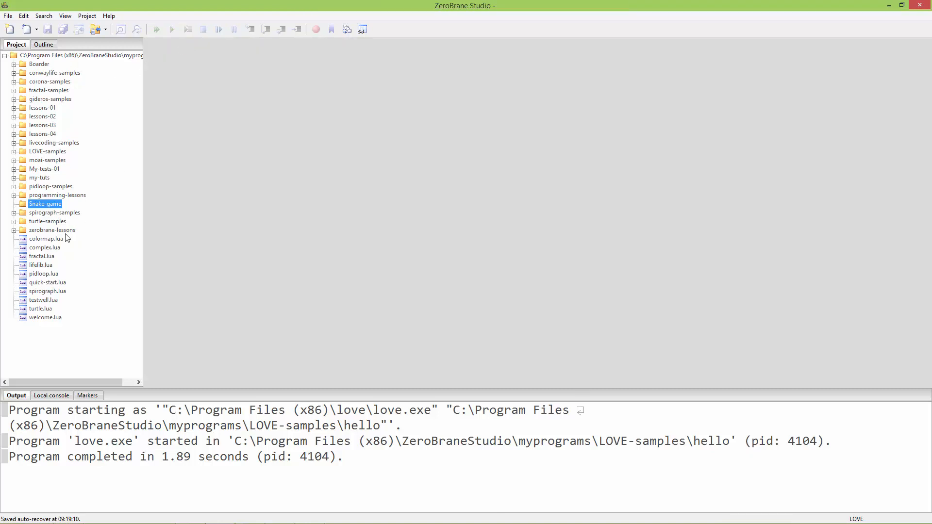
Create a new main.lua file in the Snake-game folder and open it in the editor
right_click(45, 204)
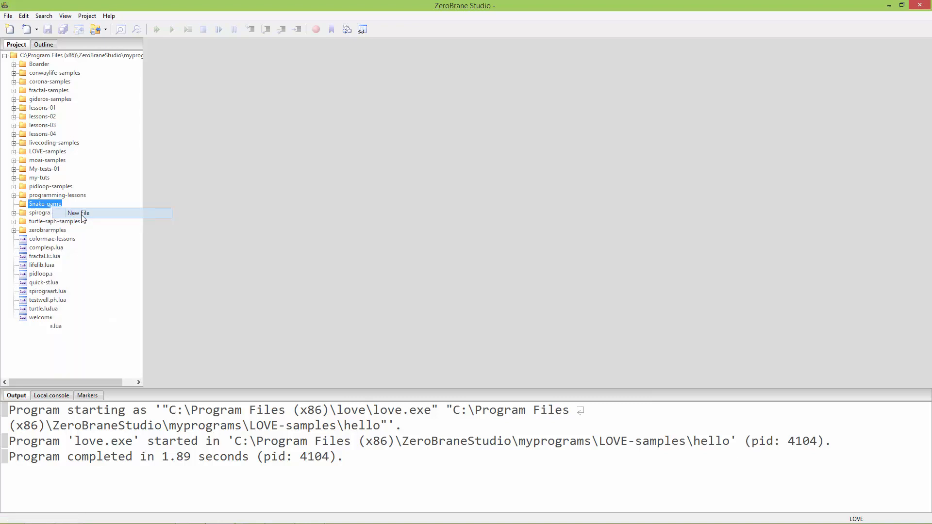
left_click(77, 213)
type("main.lua")
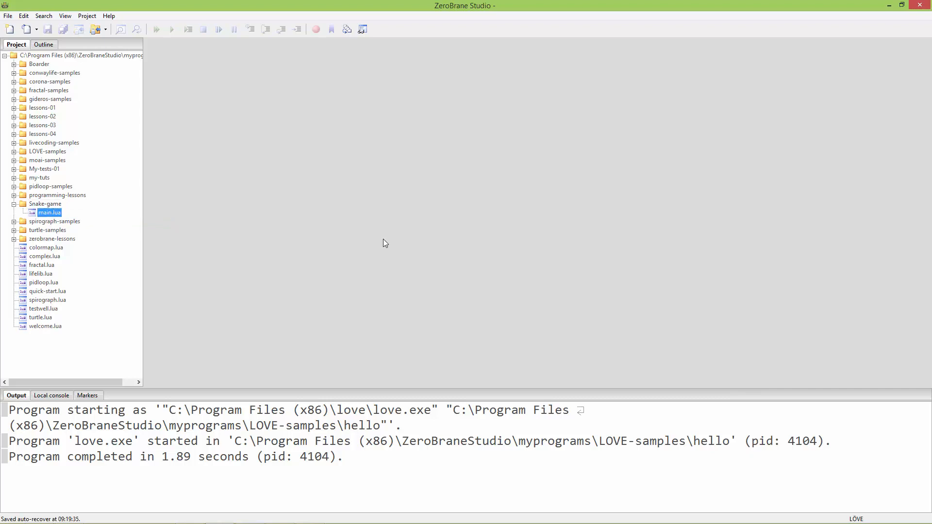
mouse_move(80, 277)
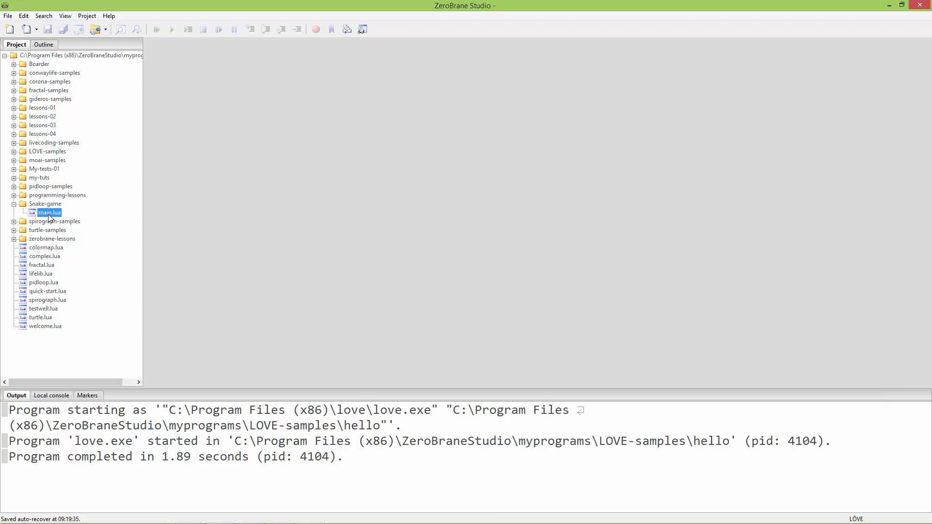
mouse_move(49, 221)
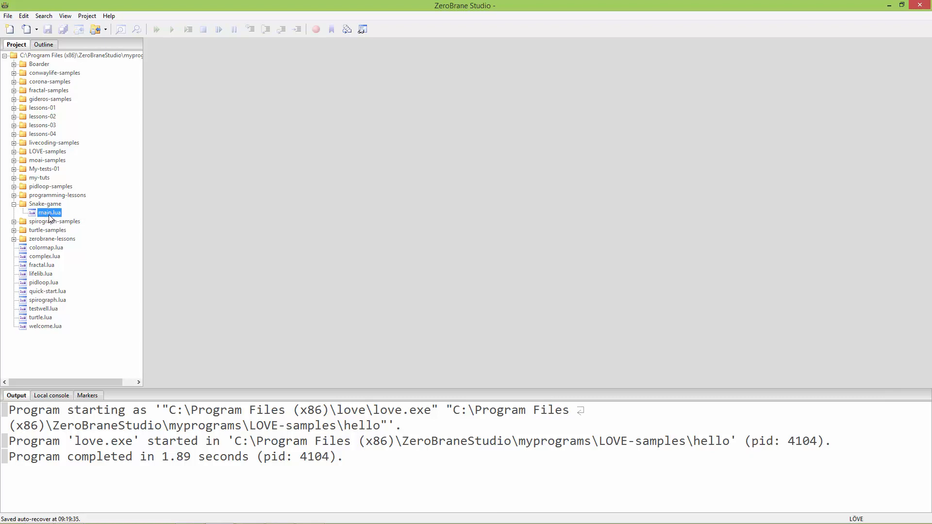
double_click(50, 212)
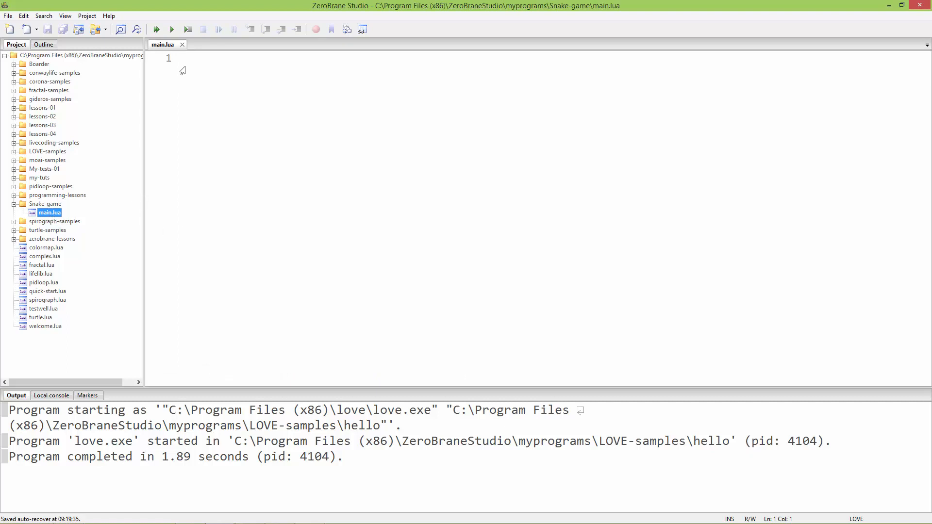
mouse_move(101, 24)
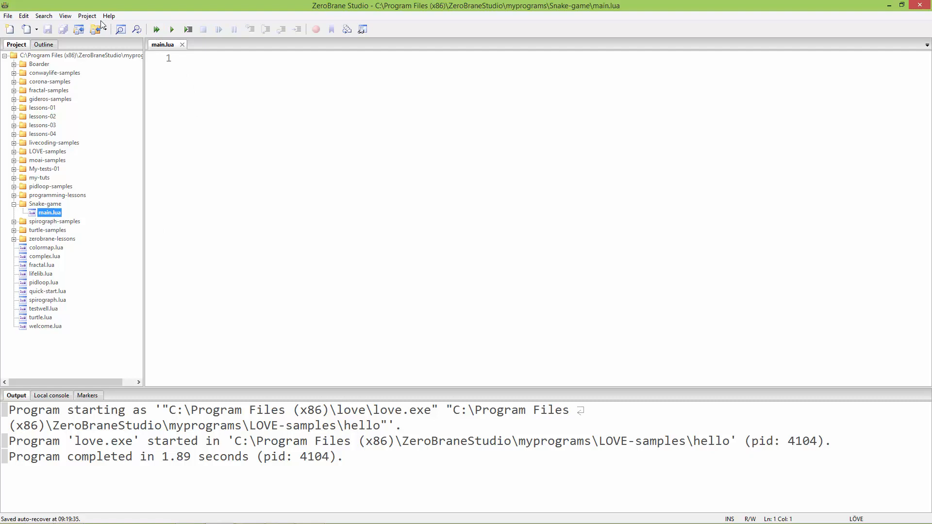
Run the empty main.lua in LÖVE, accepting Snake-game as the project directory
left_click(87, 16)
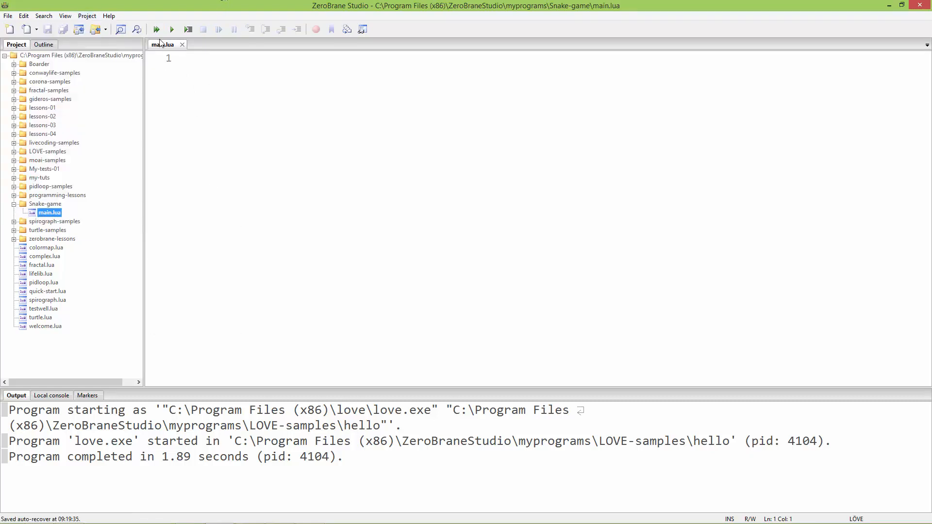
left_click(156, 29)
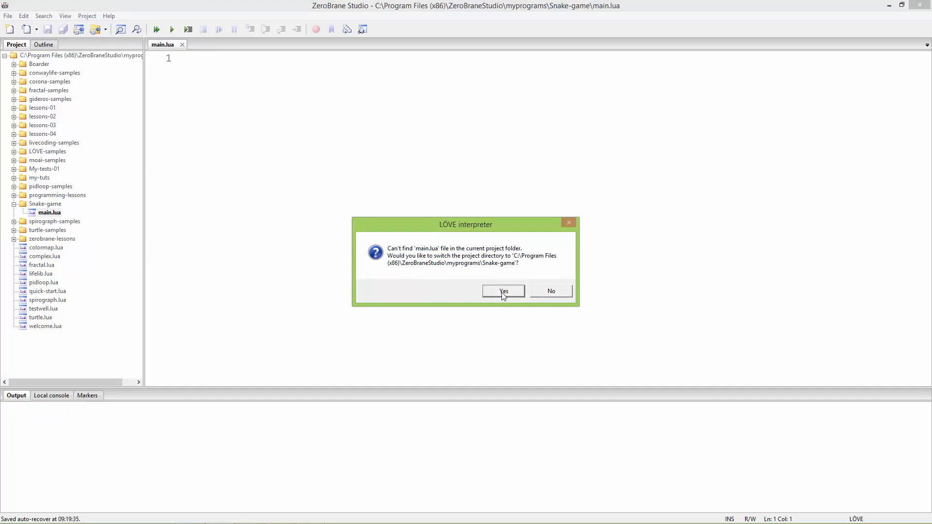
left_click(503, 291)
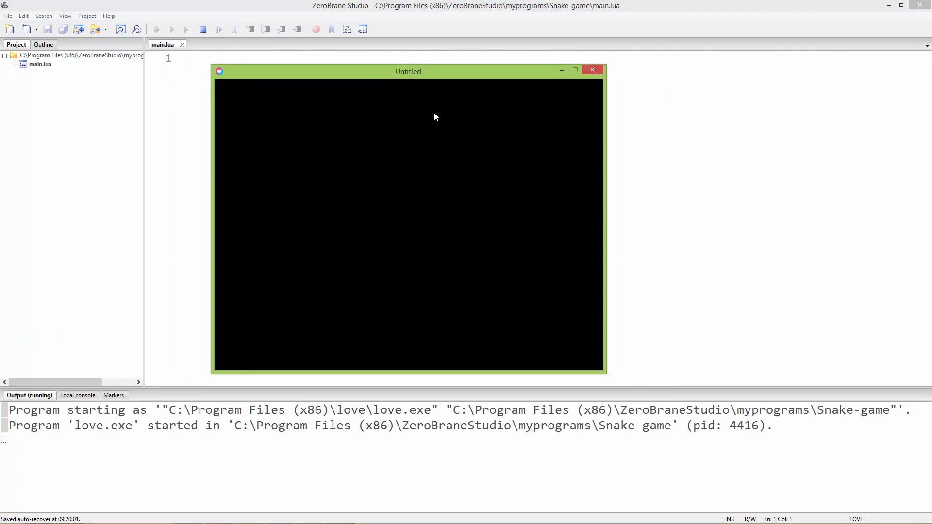
mouse_move(172, 61)
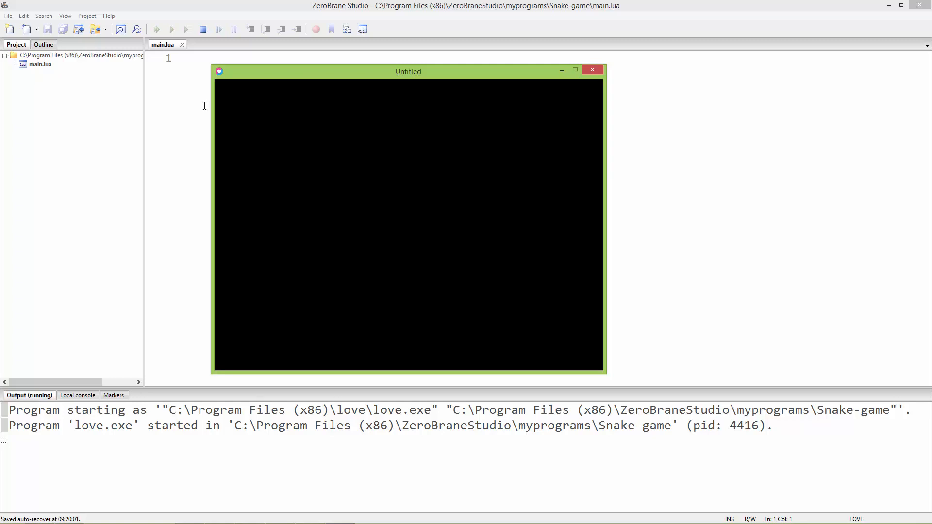
mouse_move(152, 280)
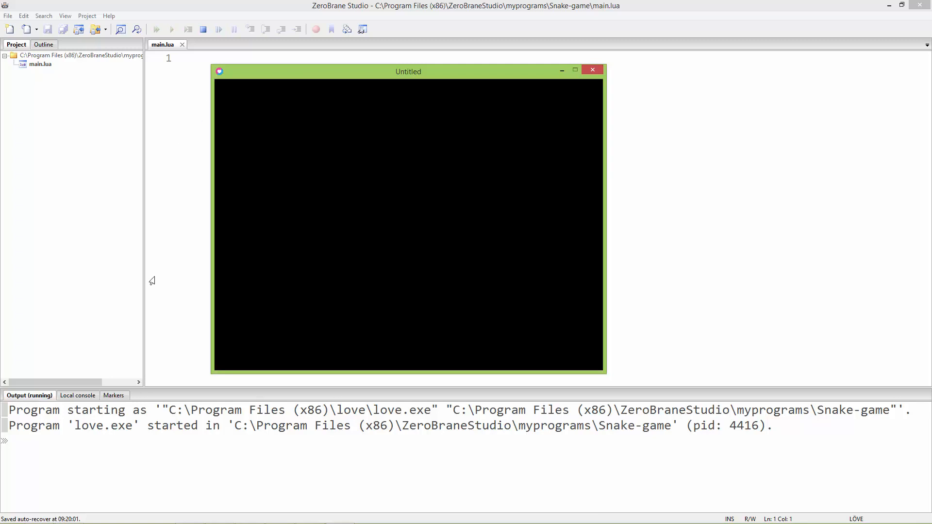
mouse_move(315, 161)
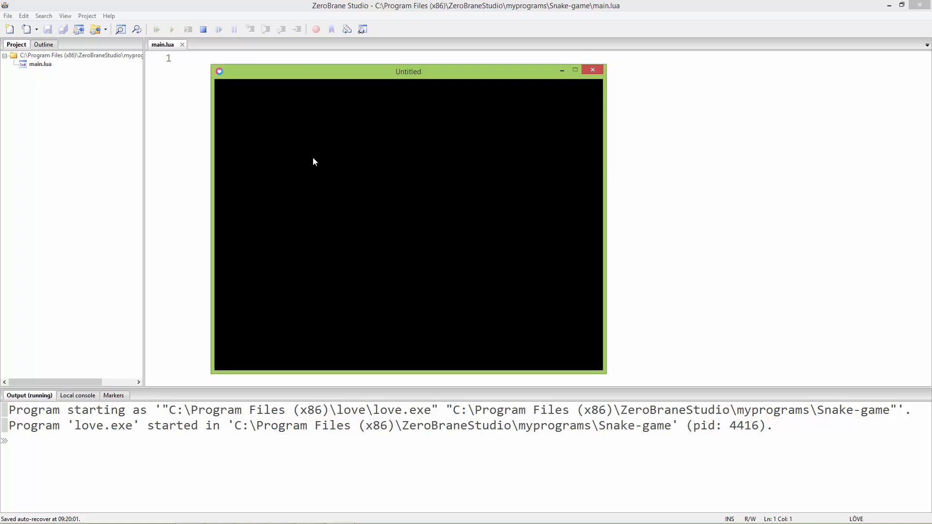
left_click_drag(409, 71, 412, 58)
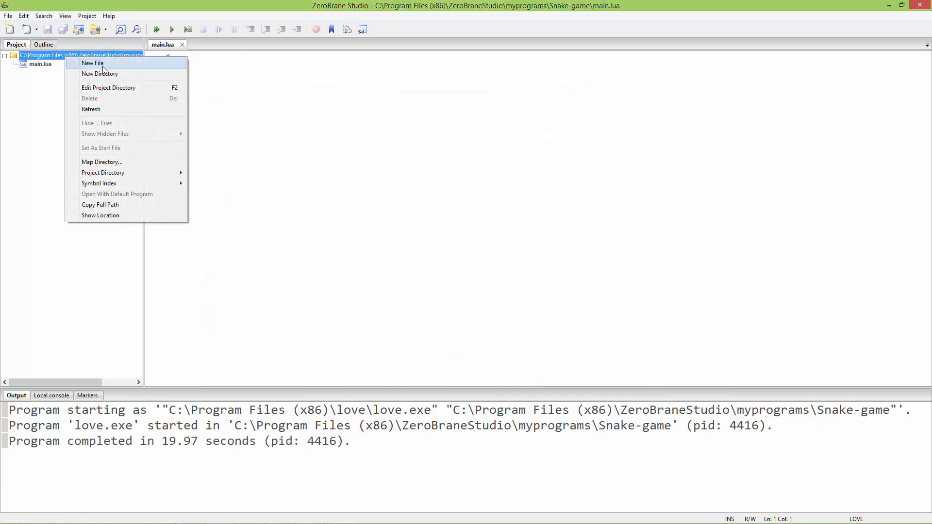
Create conf.lua in the Snake-game project root and open it for editing
left_click(92, 63)
type("conf.lua")
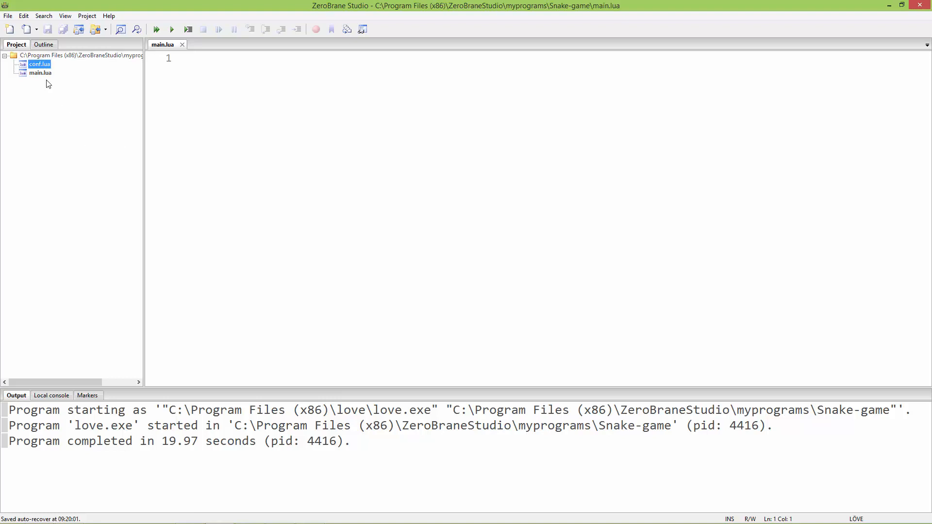
double_click(39, 64)
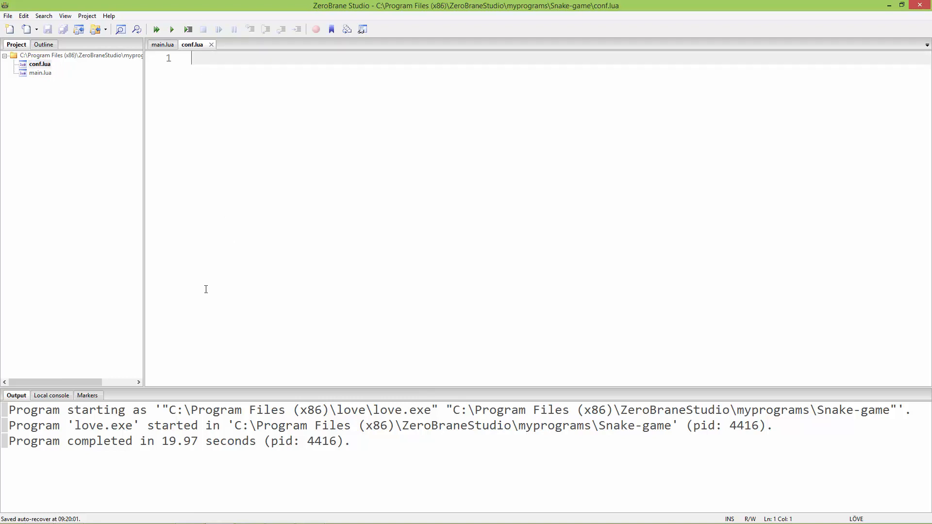
mouse_move(204, 316)
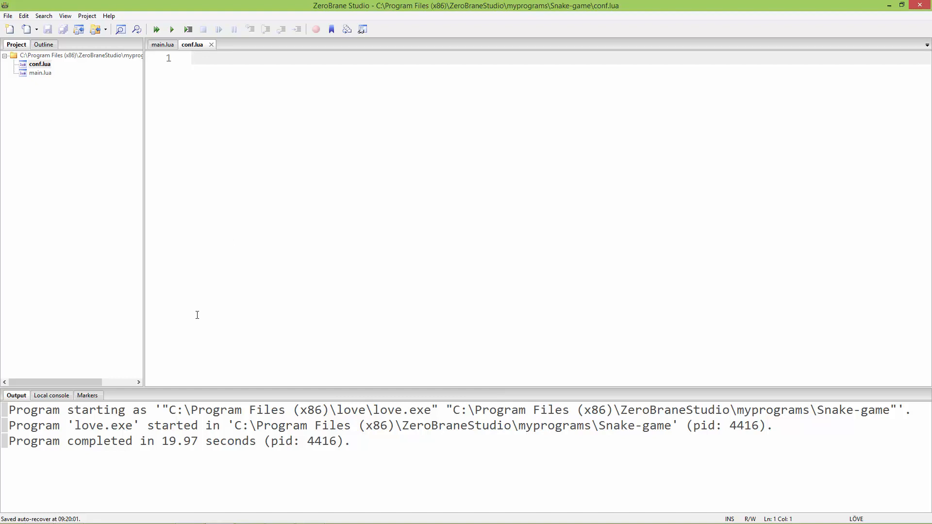
mouse_move(222, 78)
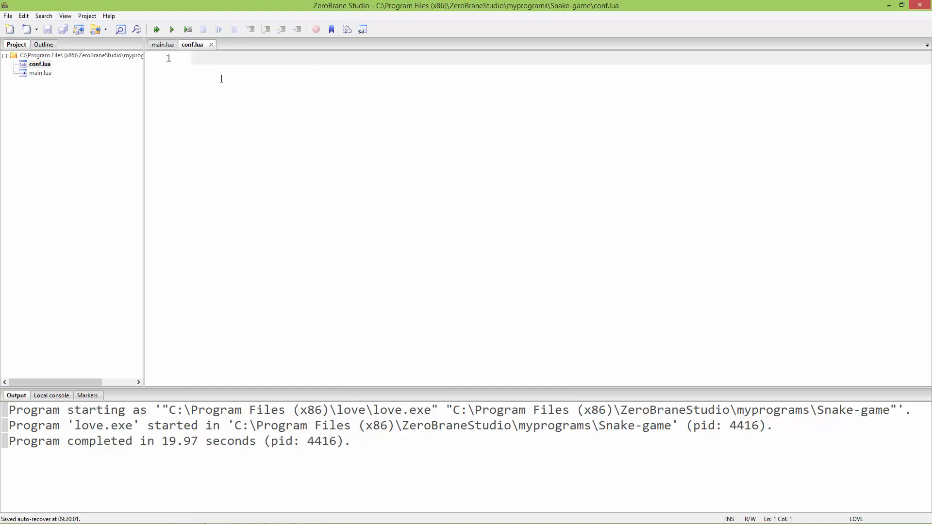
mouse_move(574, 177)
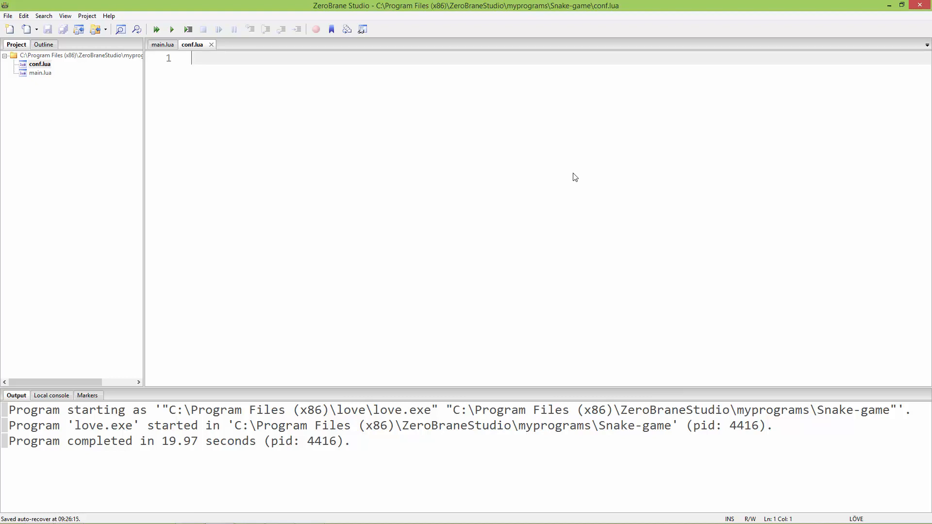
Begin function love.conf(tbl) and set tbl.window.width to 900
type("function")
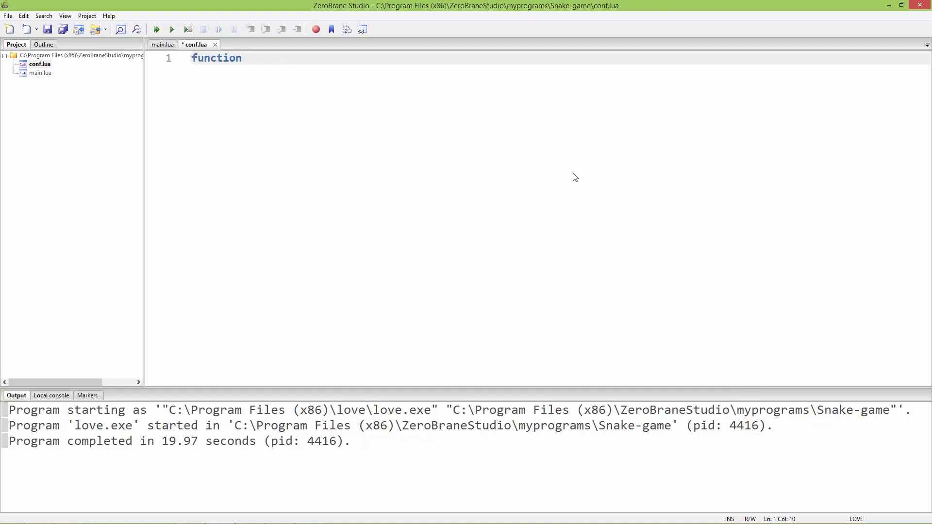
type("lov")
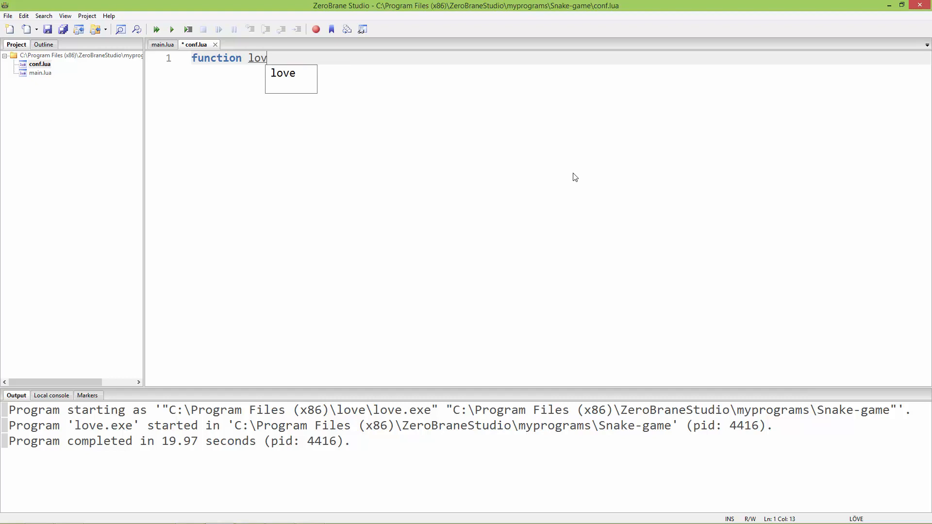
type("e.c")
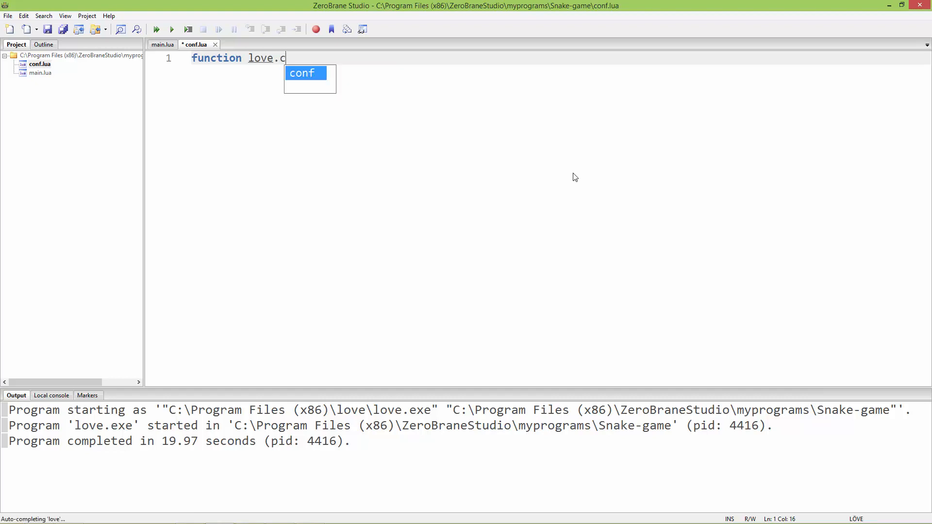
type("onf")
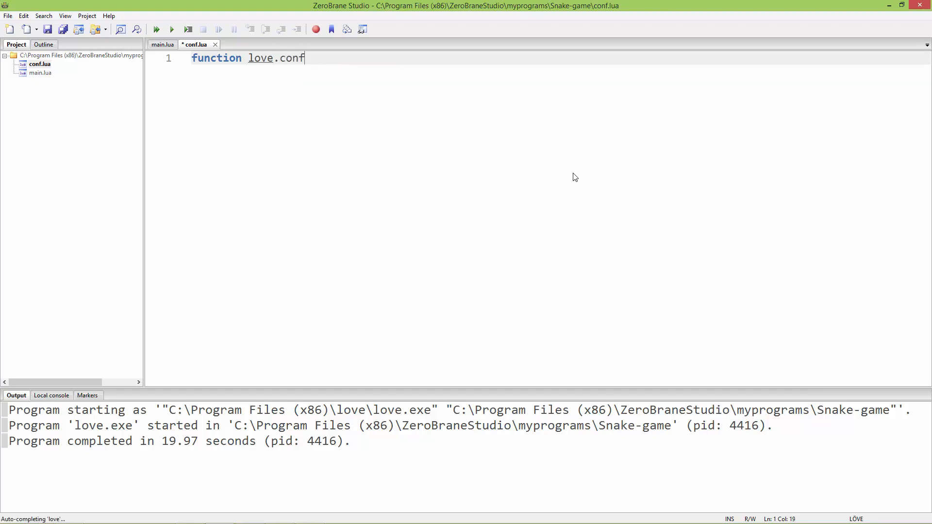
type("()")
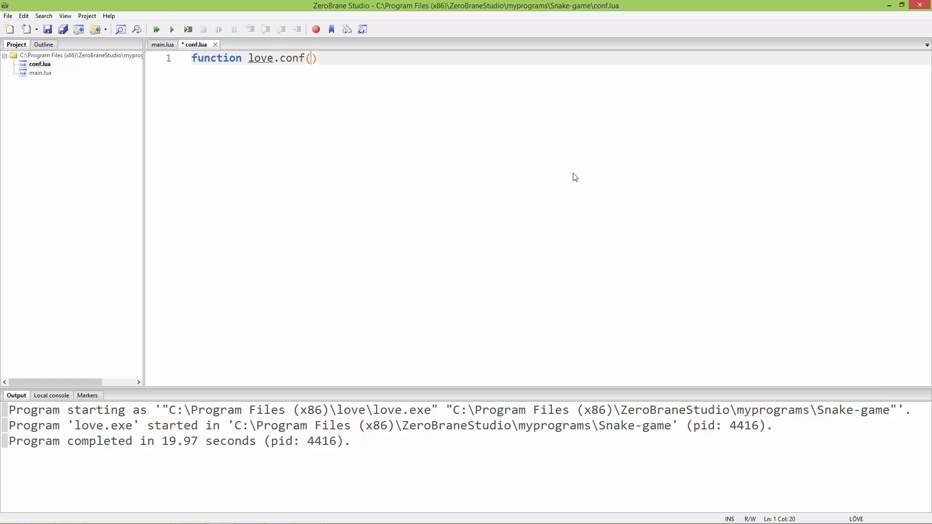
type("tbl")
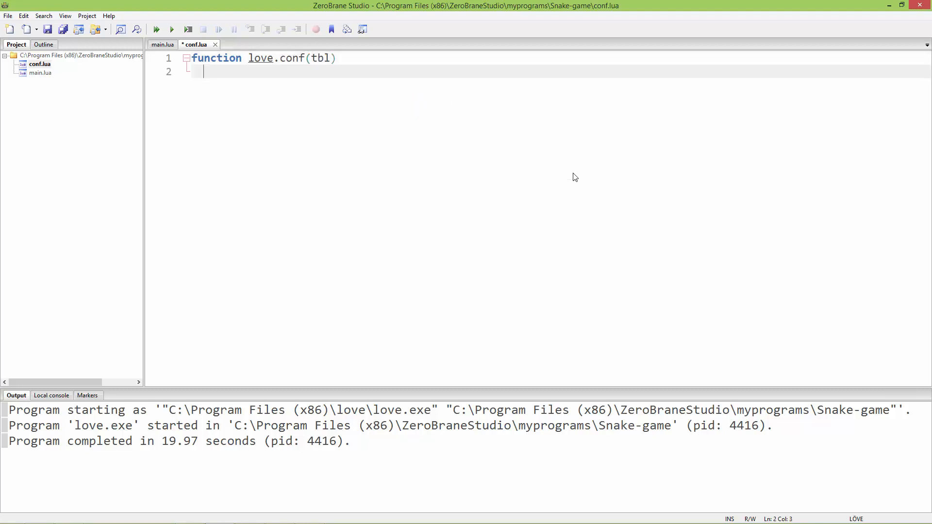
type("tbl.")
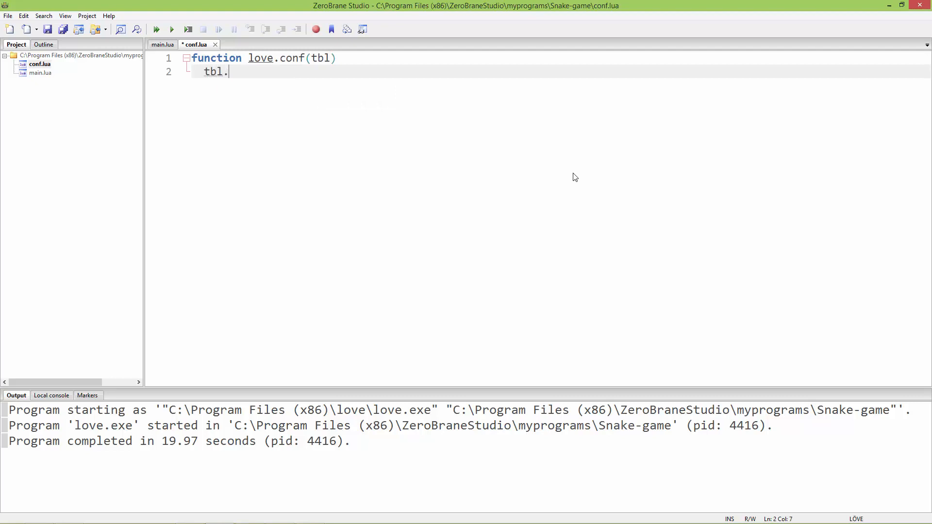
type("win")
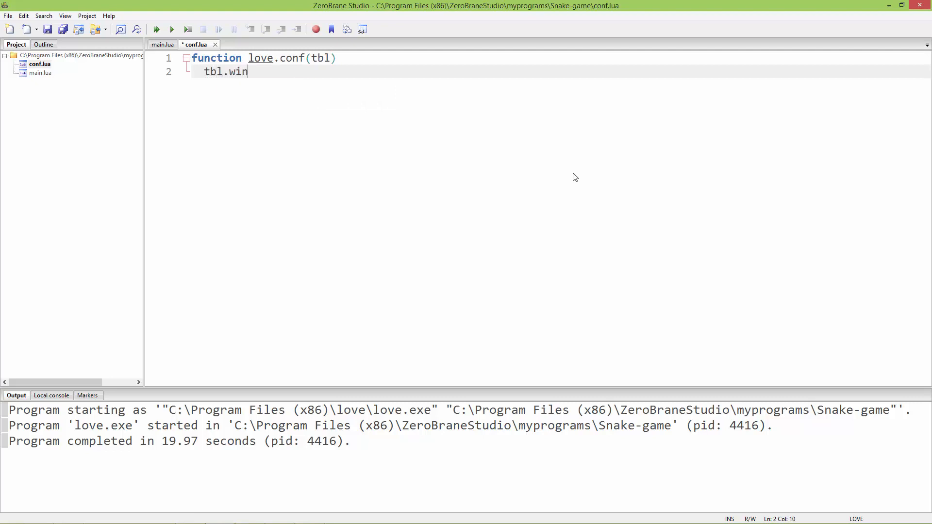
type("dow")
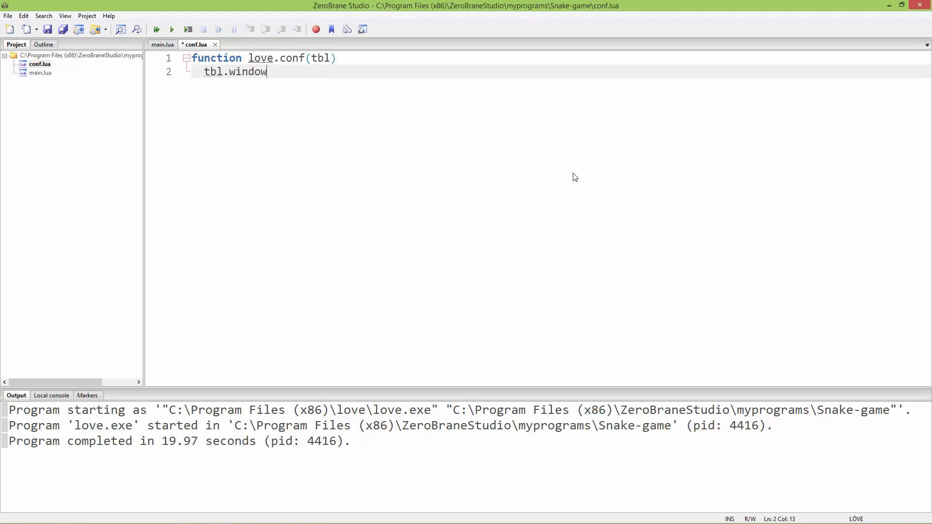
type(".width =")
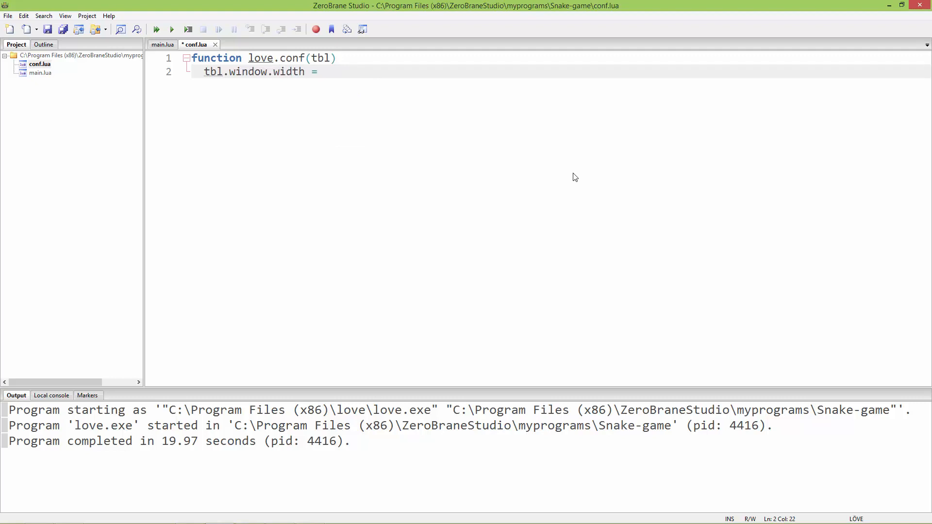
type("900")
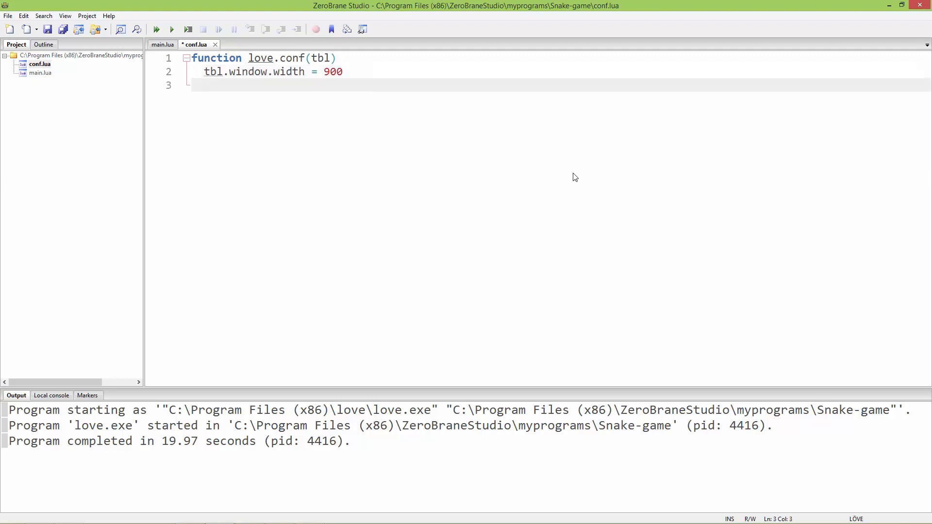
Set tbl.window.height to 900 and tbl.window.title to 'My Snake game'
type("tb")
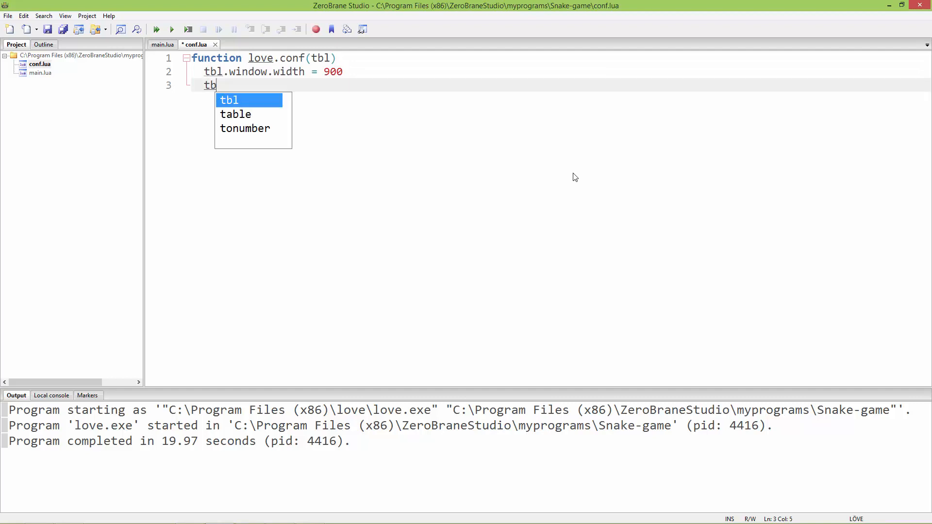
type("l.win")
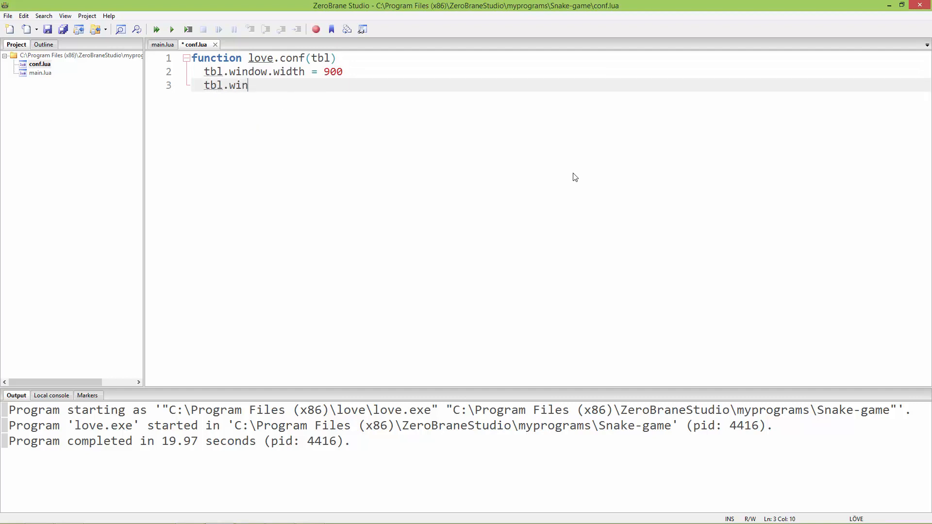
type("dow.")
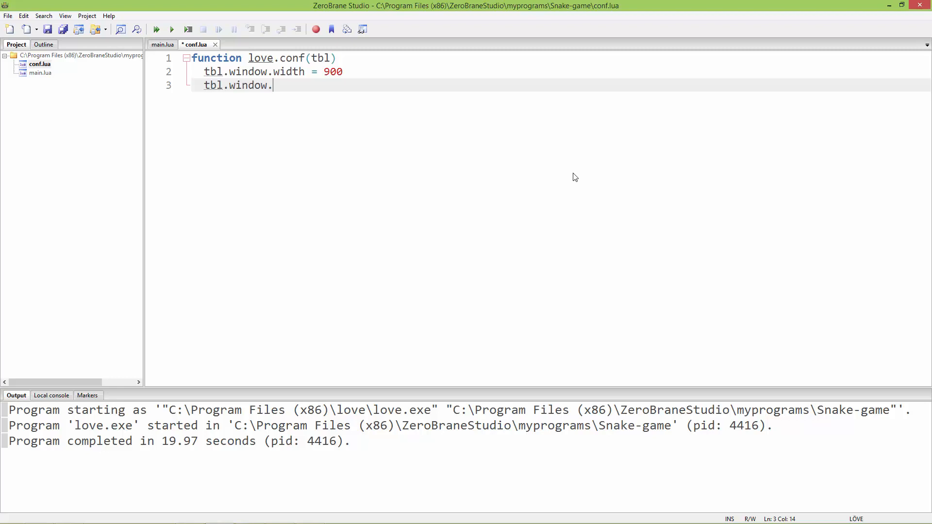
type("height = 900")
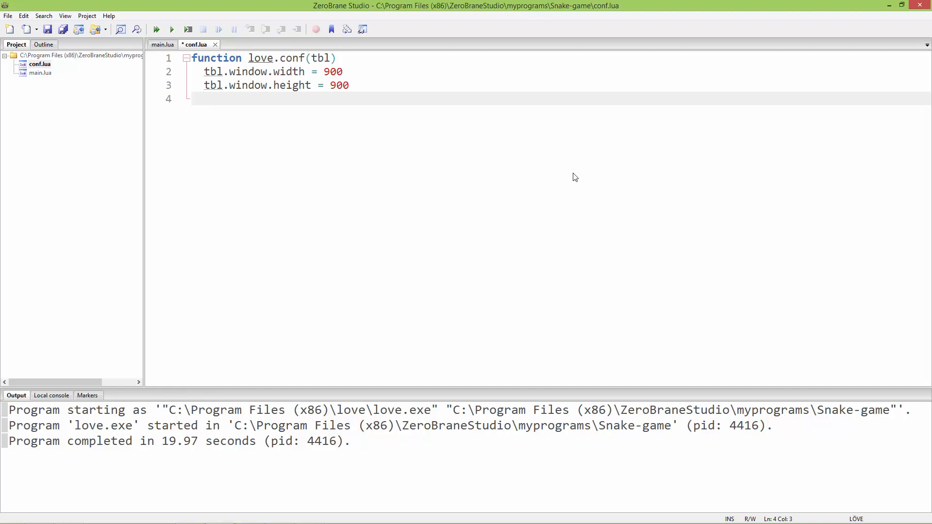
type("tbl")
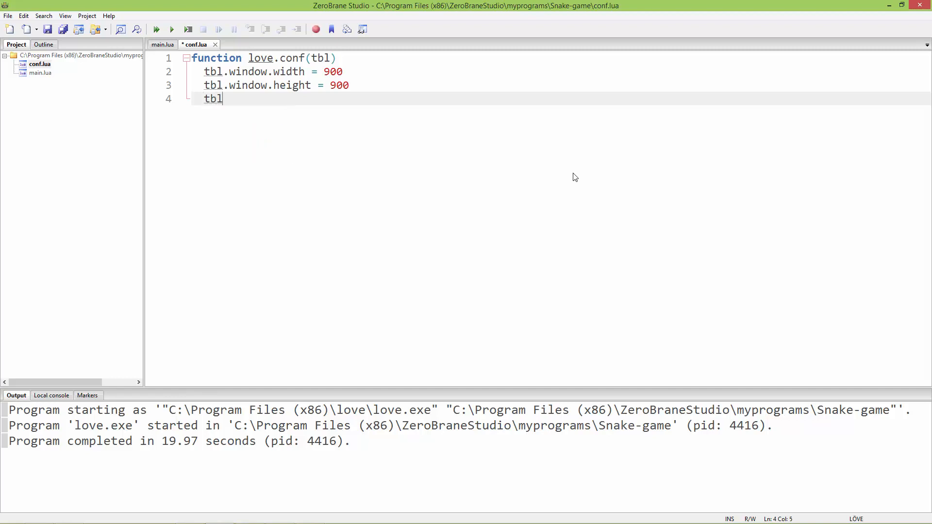
type(".window.tit")
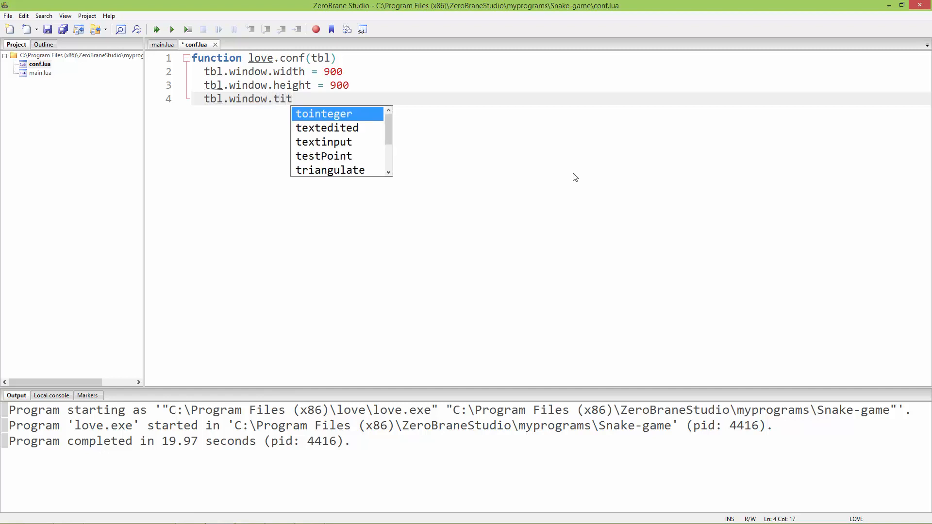
type("le")
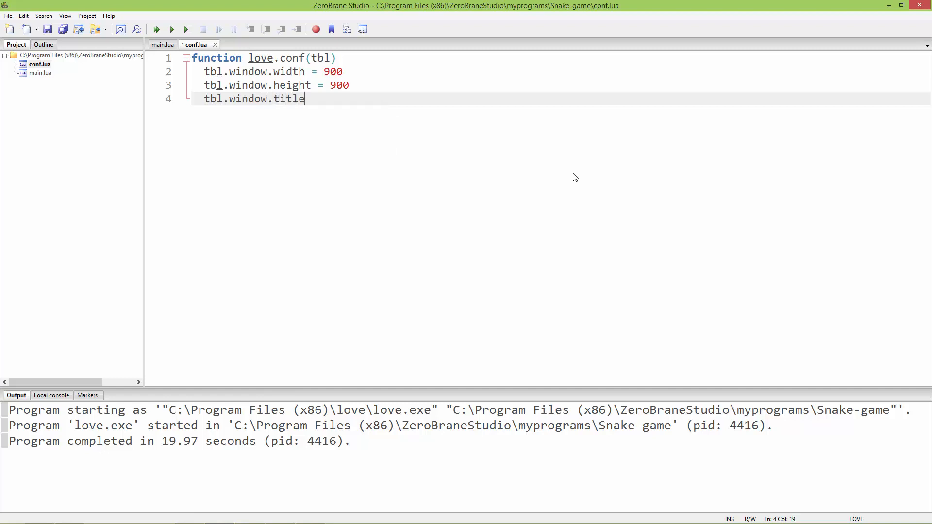
type("= My")
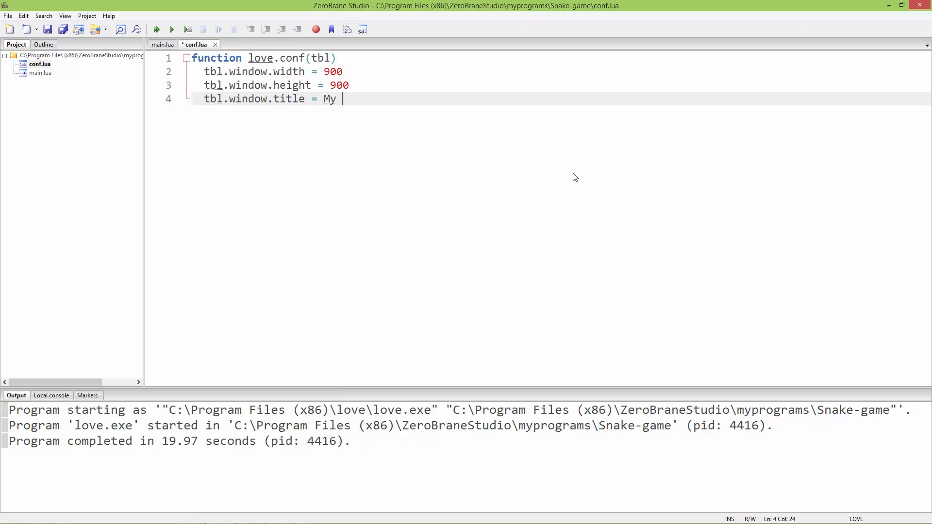
type("Snka e")
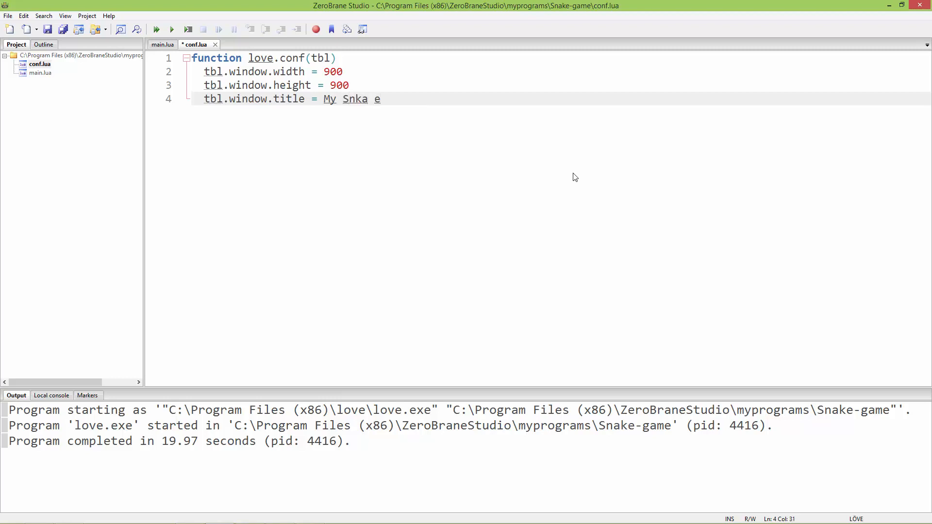
type("game")
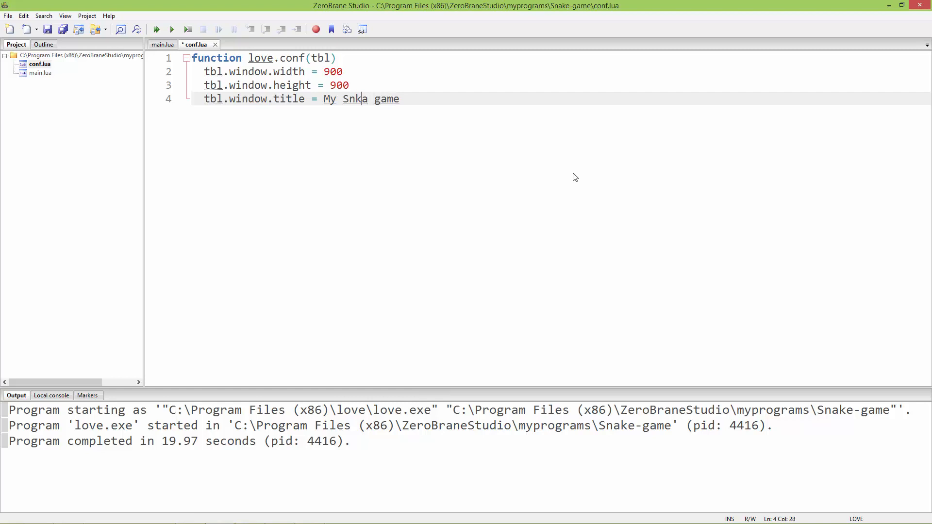
type("ake")
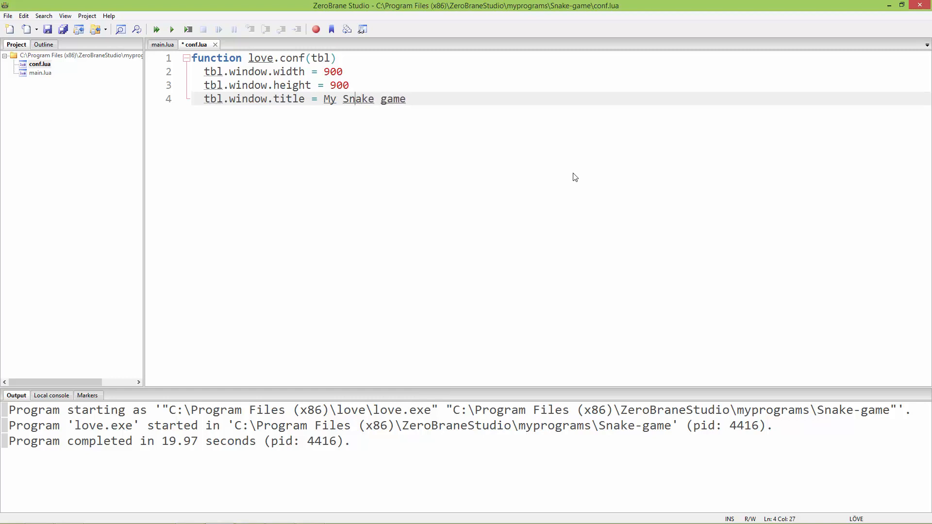
type("'")
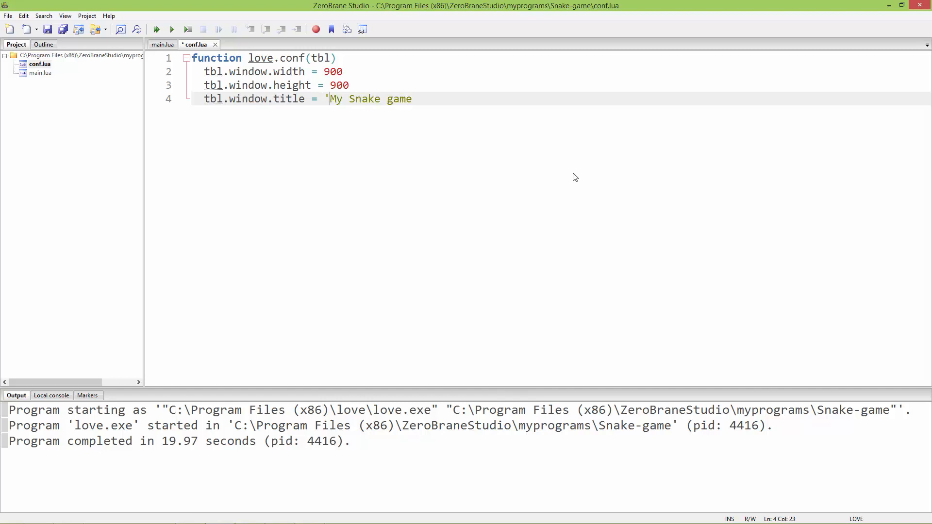
type("'")
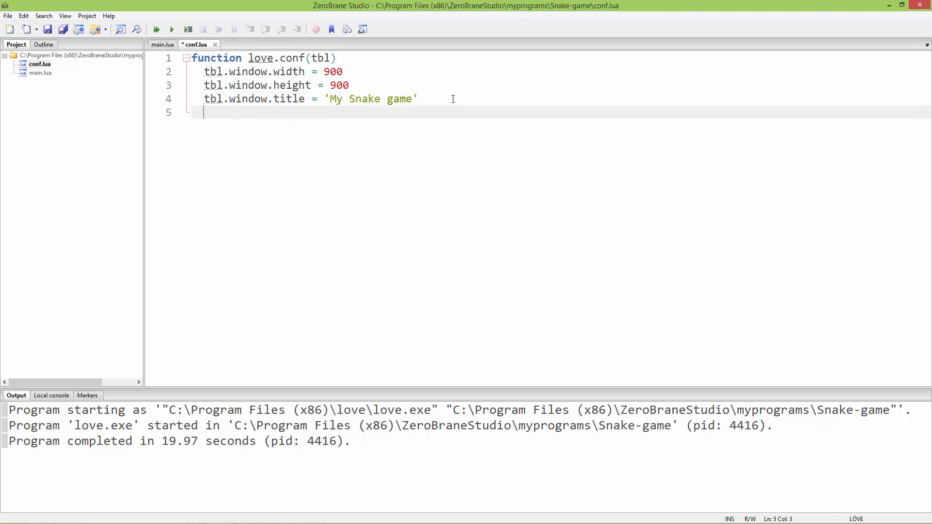
Set tbl.window.console = true and close the function with end
type("tbl")
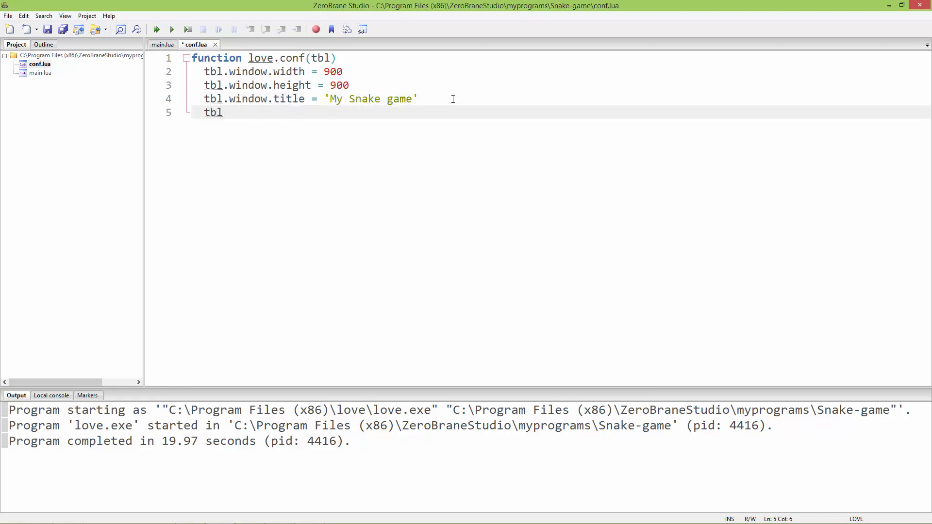
type(".wi")
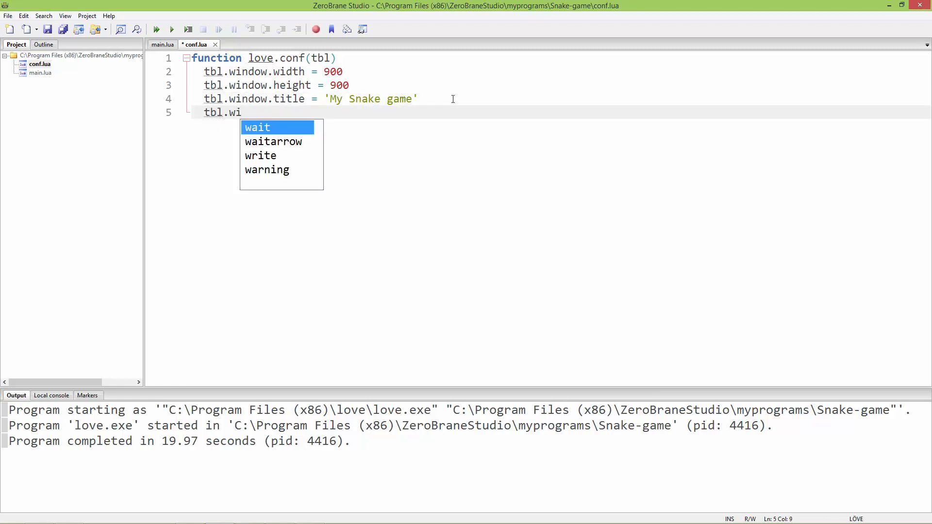
type("nd")
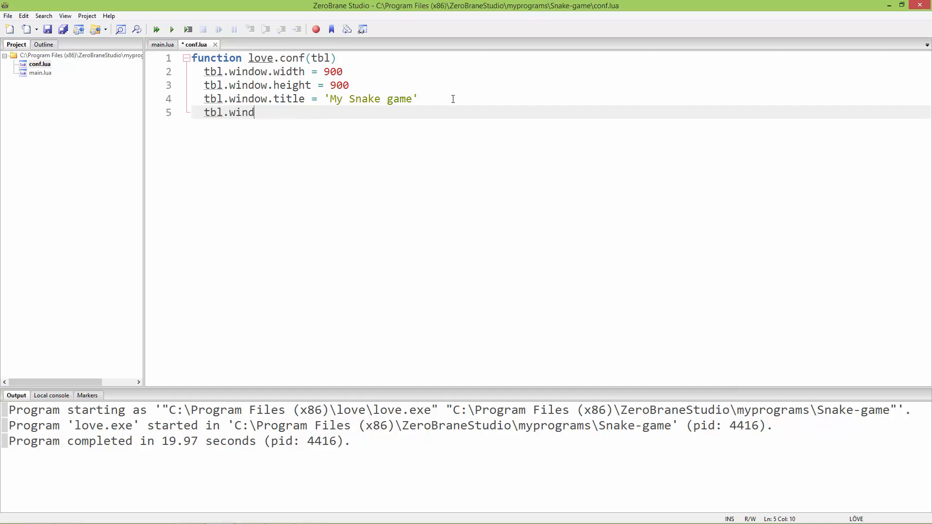
type("ow.")
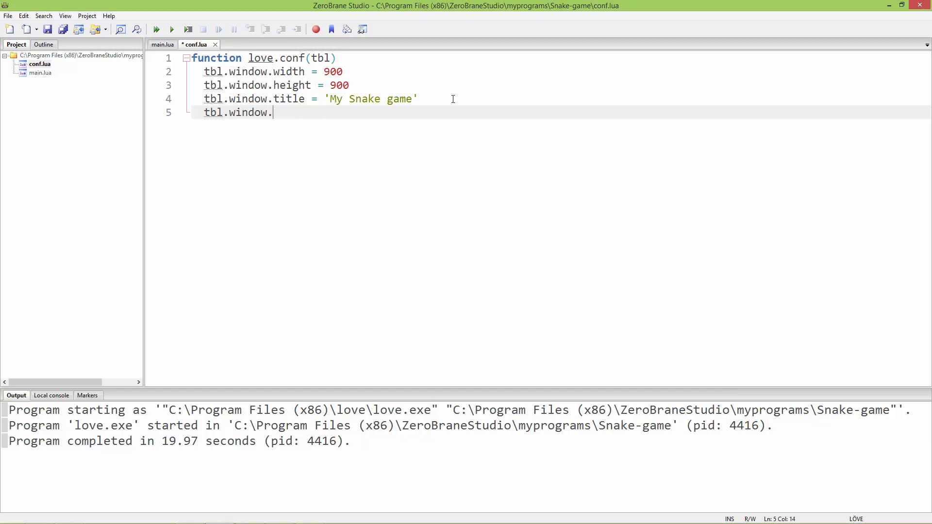
type("console =")
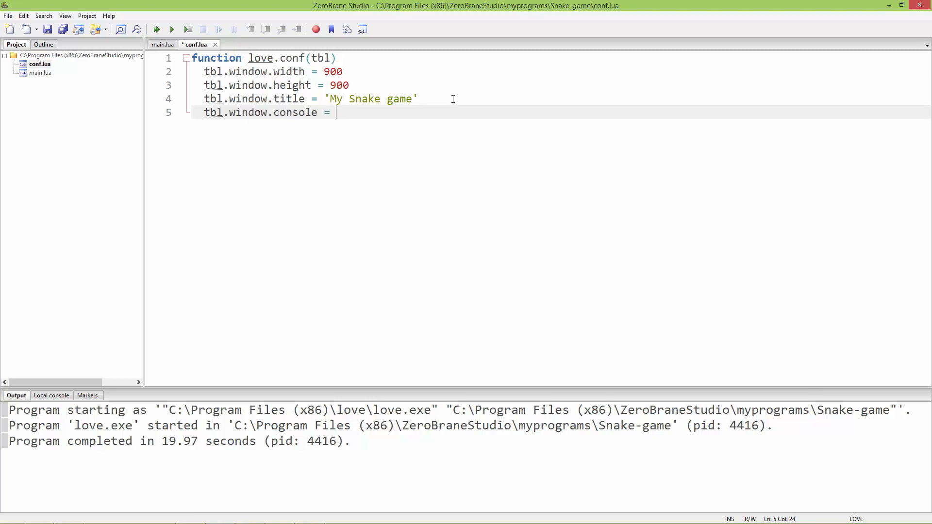
type("true")
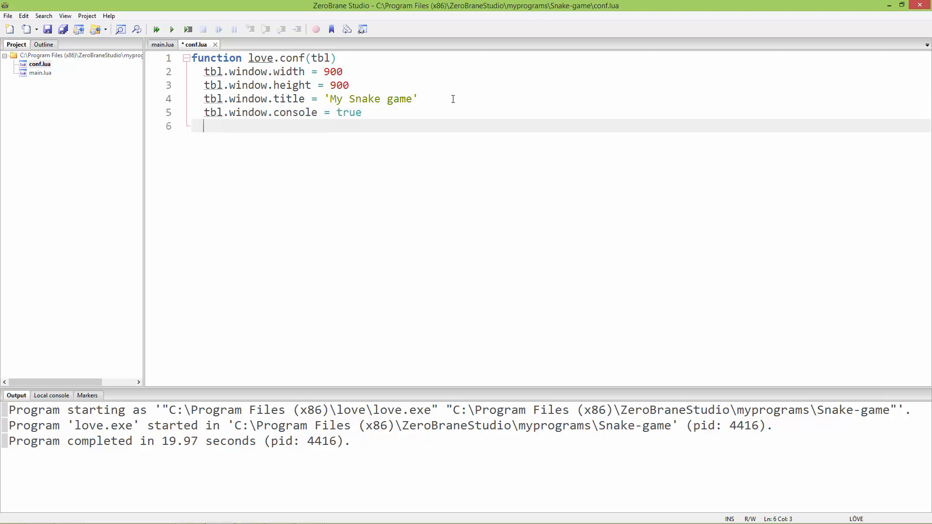
type("end")
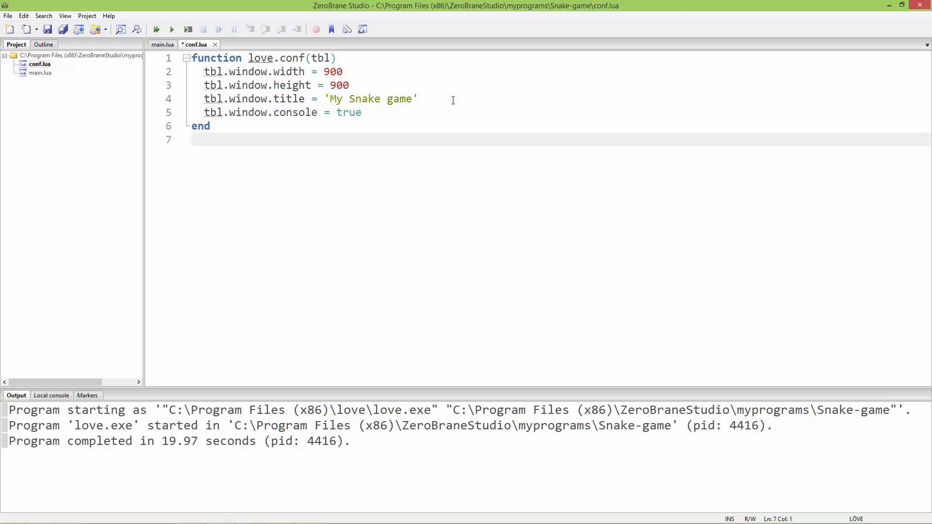
mouse_move(260, 131)
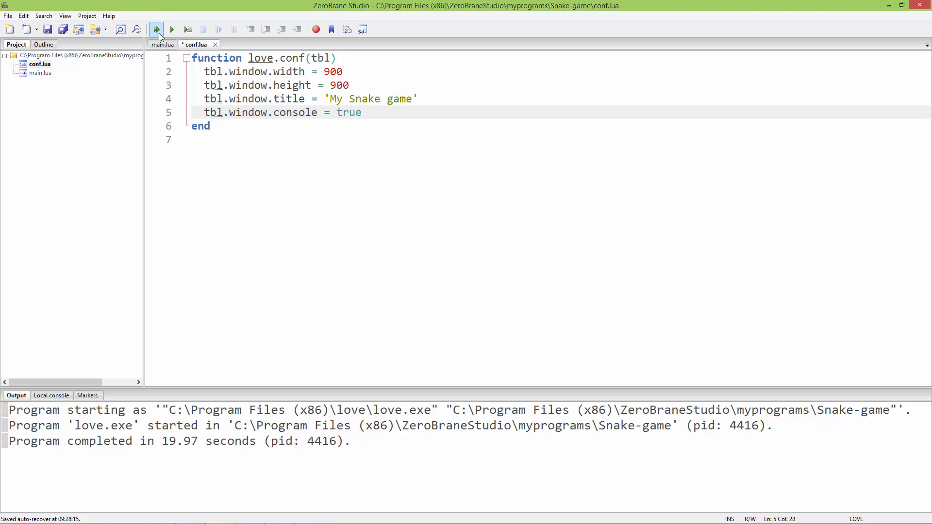
Run the project in LÖVE to show the 900×900 'My Snake game' window
left_click(155, 29)
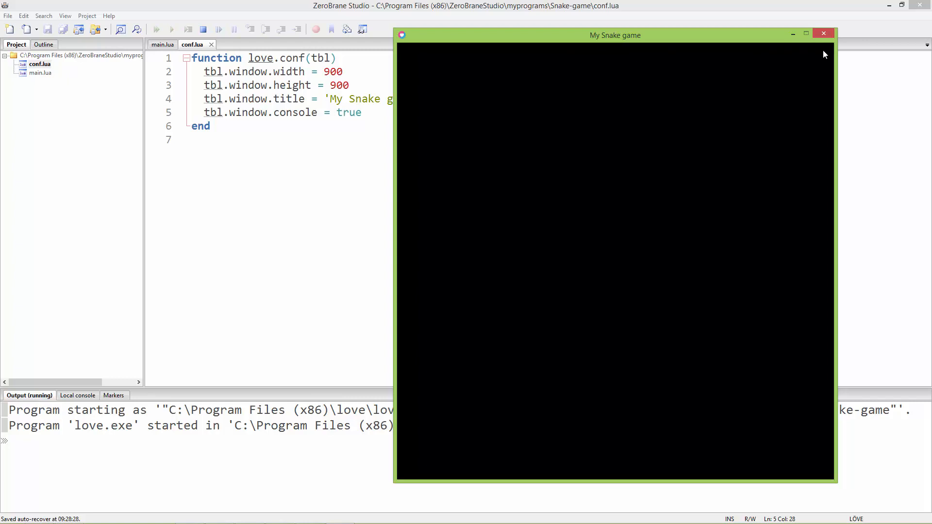
mouse_move(458, 103)
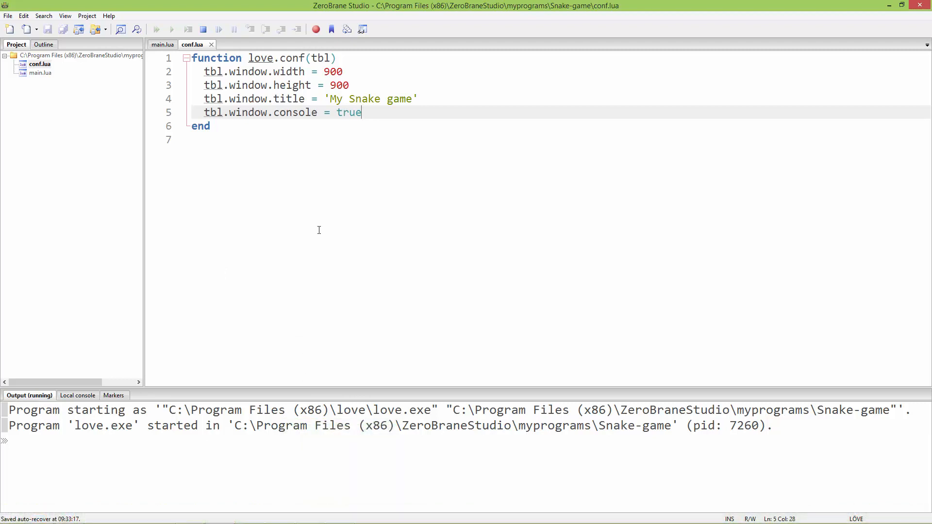
mouse_move(355, 125)
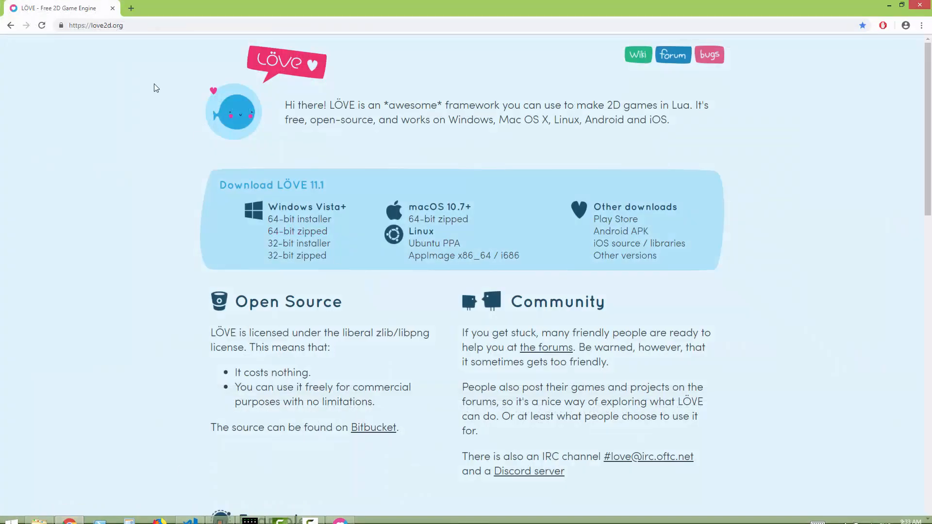
Open the LÖVE wiki's love module page and scroll down to the Callbacks table
left_click(95, 25)
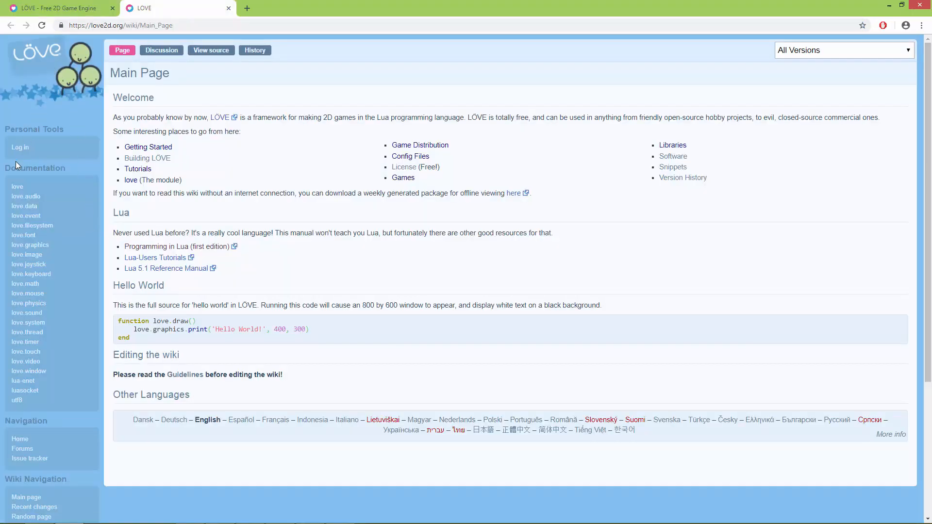
mouse_move(16, 187)
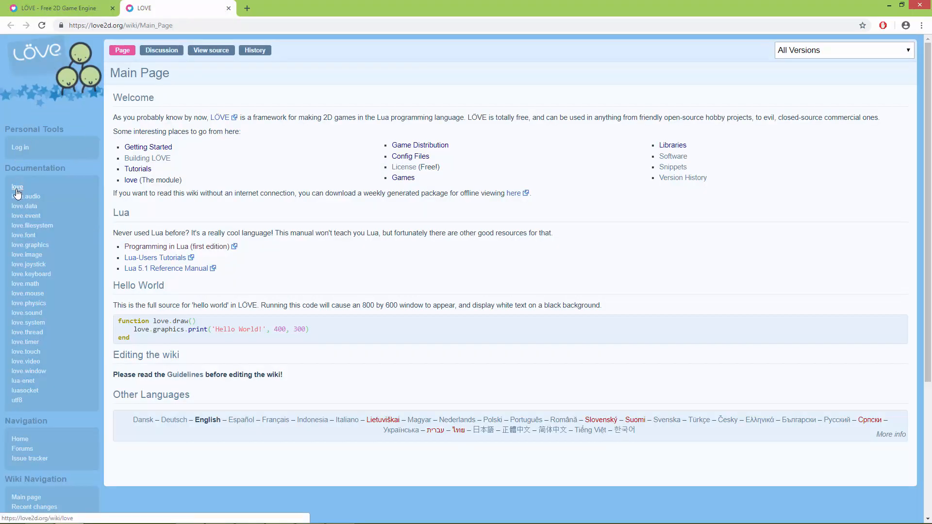
left_click(18, 186)
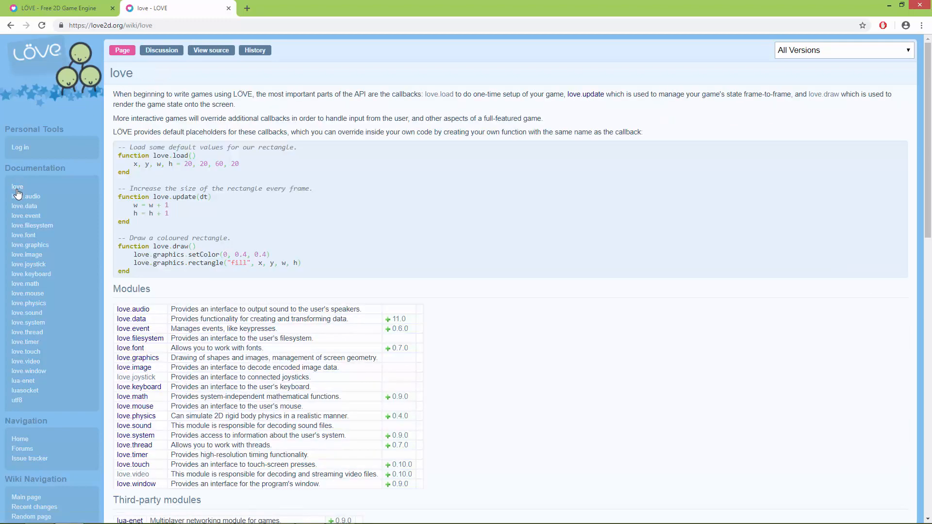
scroll("down", 3)
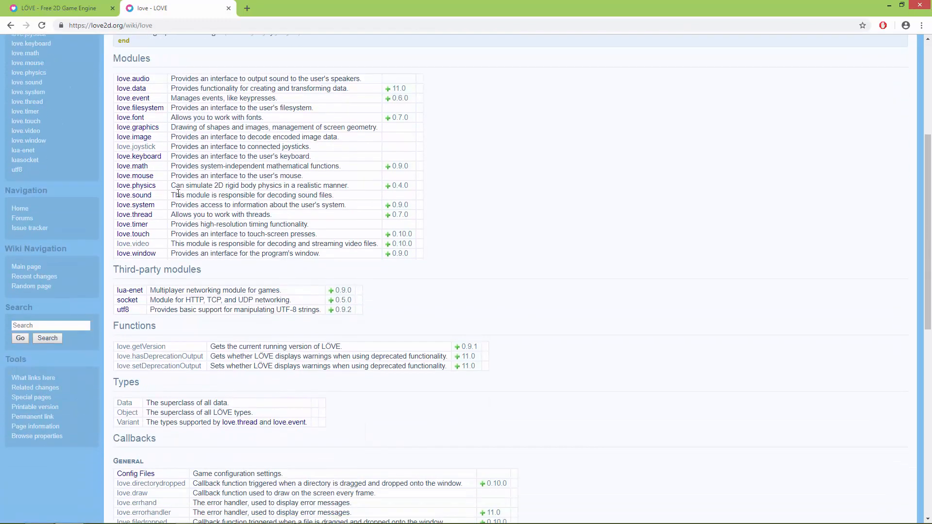
scroll("down", 3)
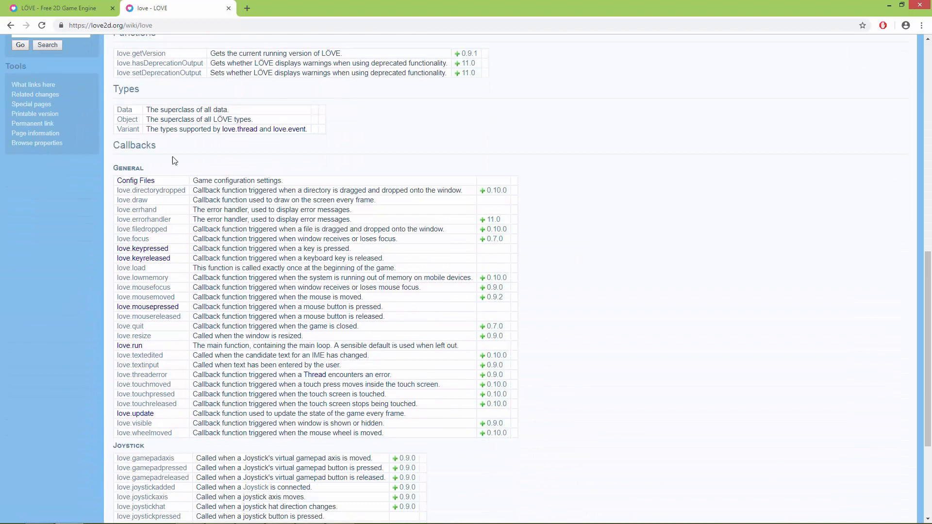
scroll("down", 3)
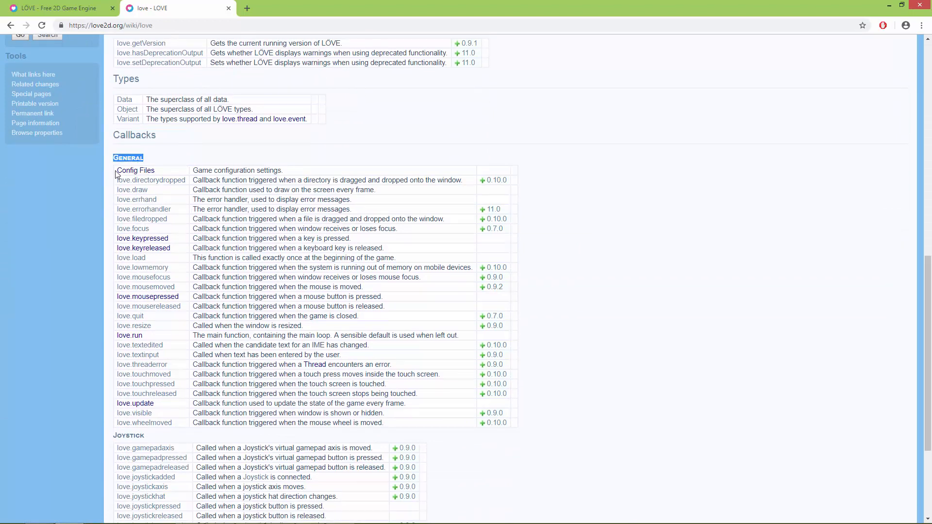
mouse_move(135, 170)
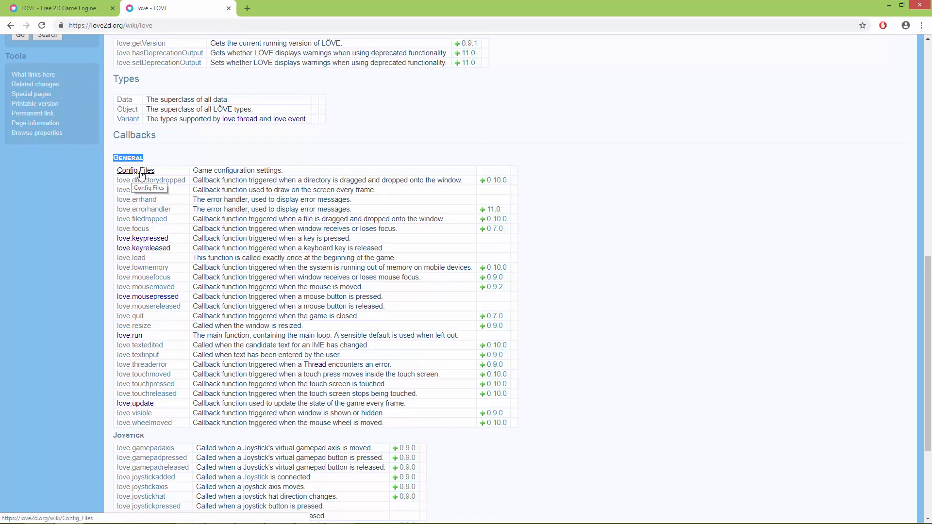
Open the Config Files page and scroll the default love.conf listing, highlighting window.resizable's value
left_click(135, 170)
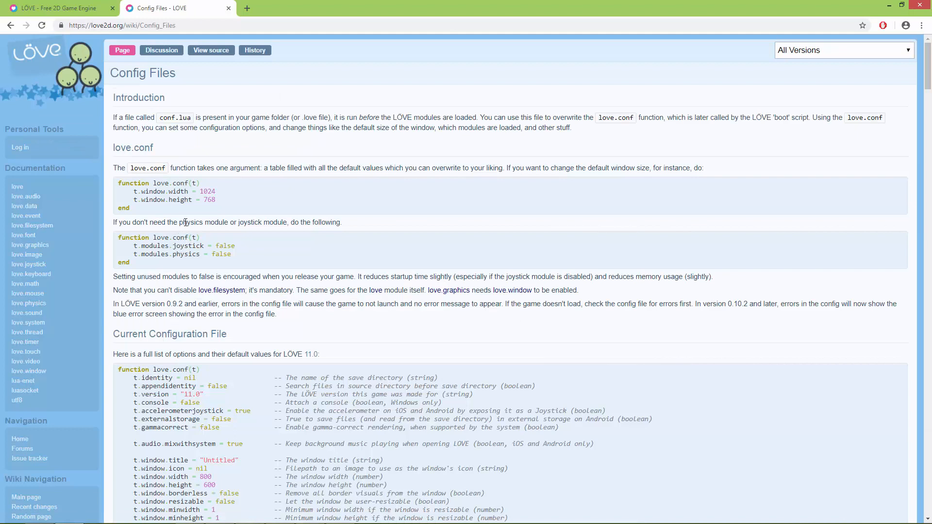
scroll("down", 3)
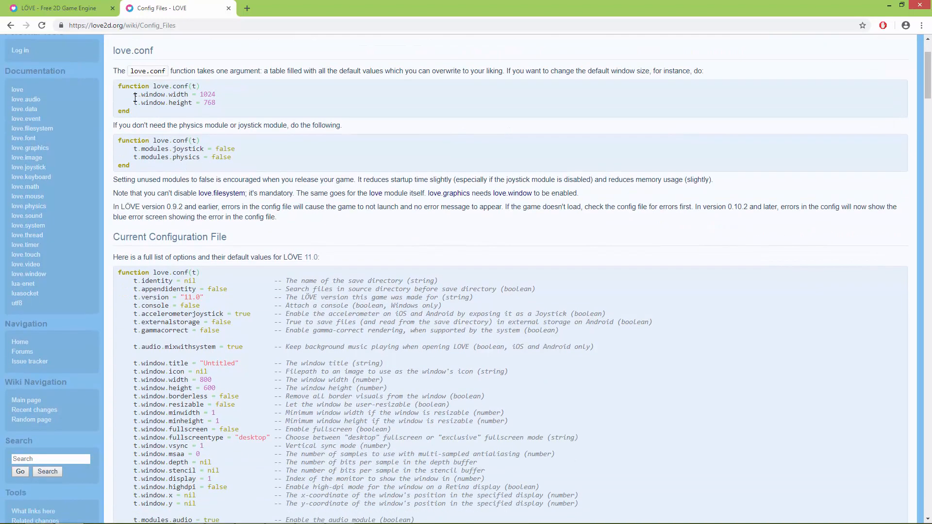
left_click_drag(133, 95, 216, 103)
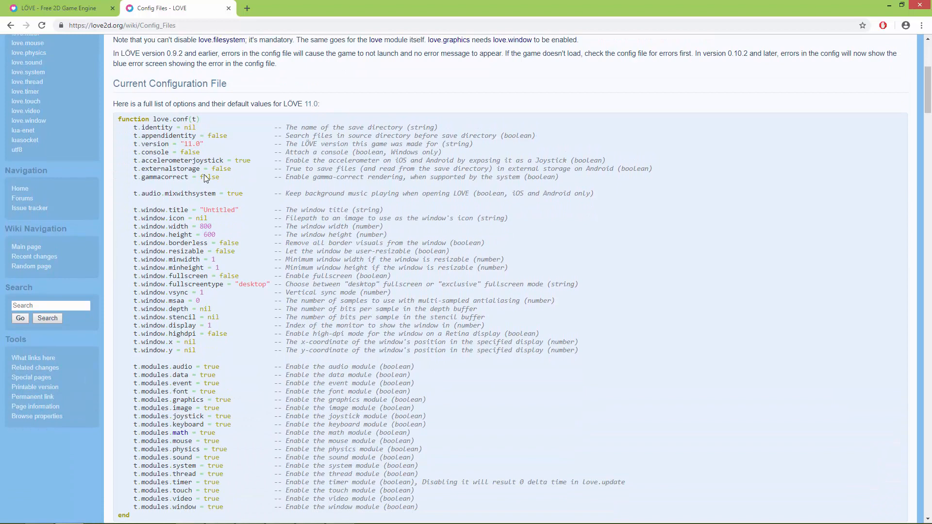
scroll("down", 3)
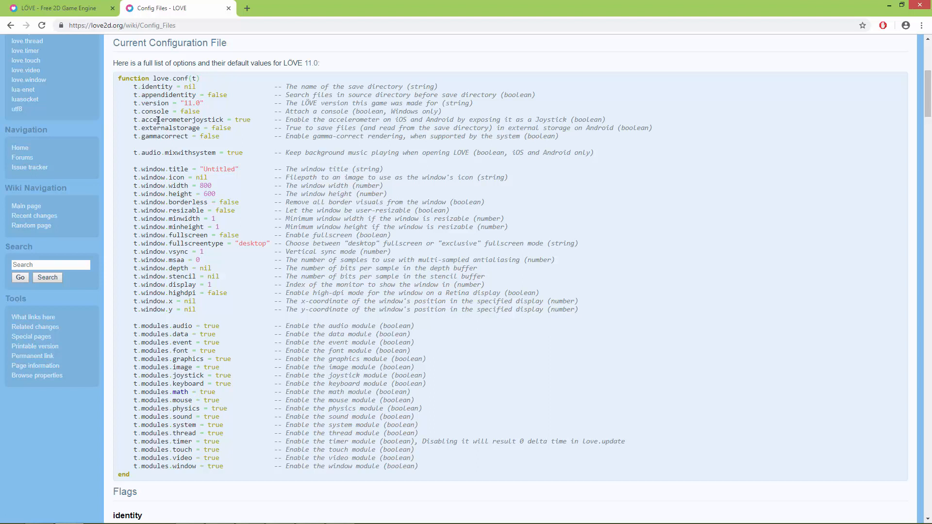
mouse_move(134, 111)
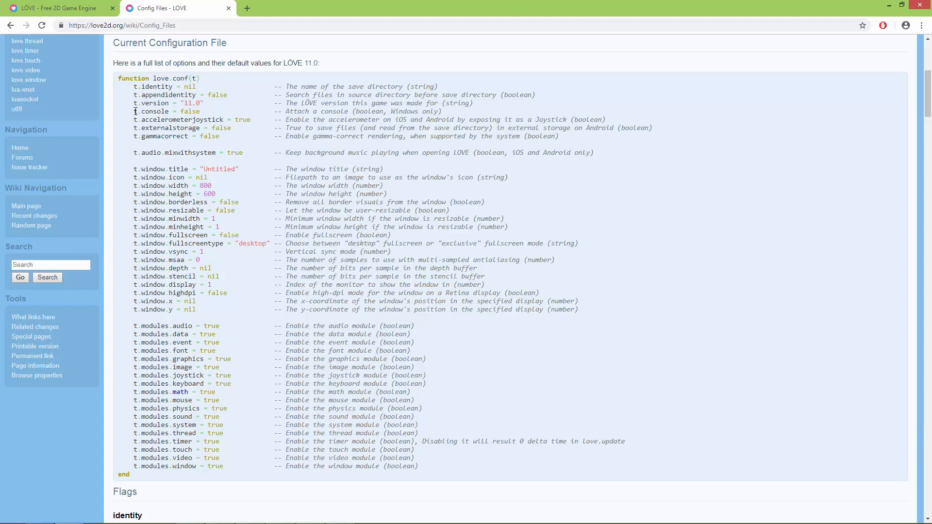
scroll("down", 3)
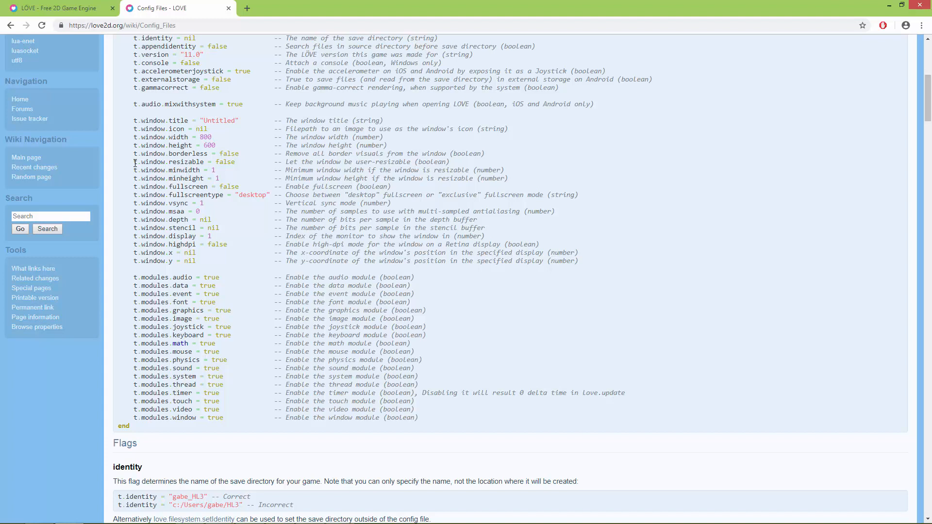
double_click(168, 162)
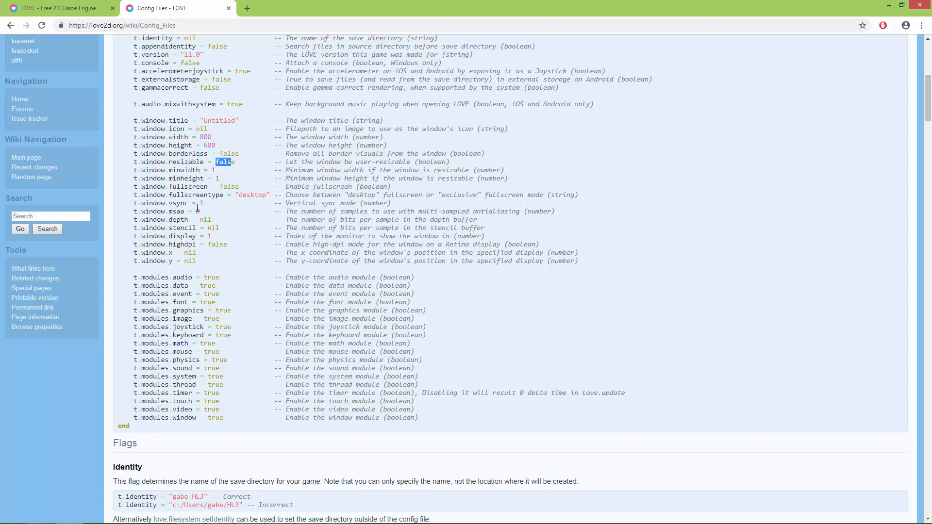
scroll("down", 3)
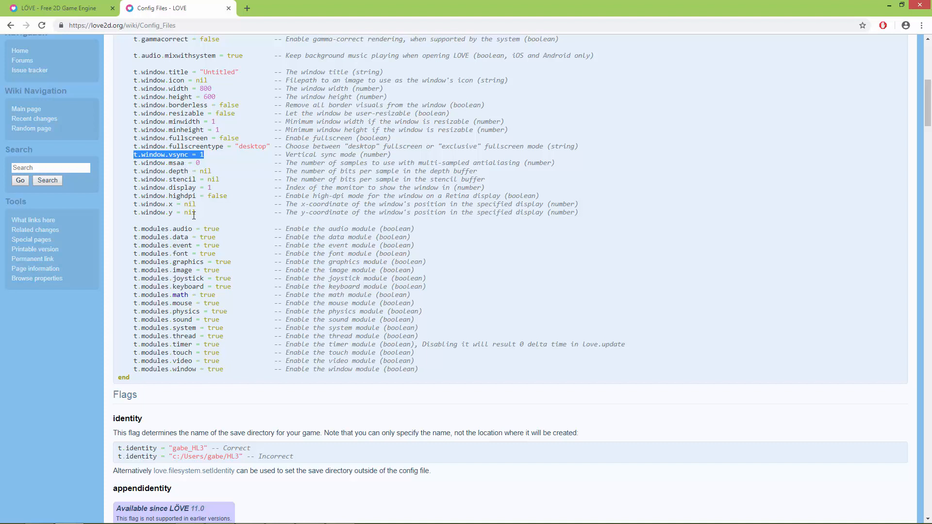
scroll("down", 3)
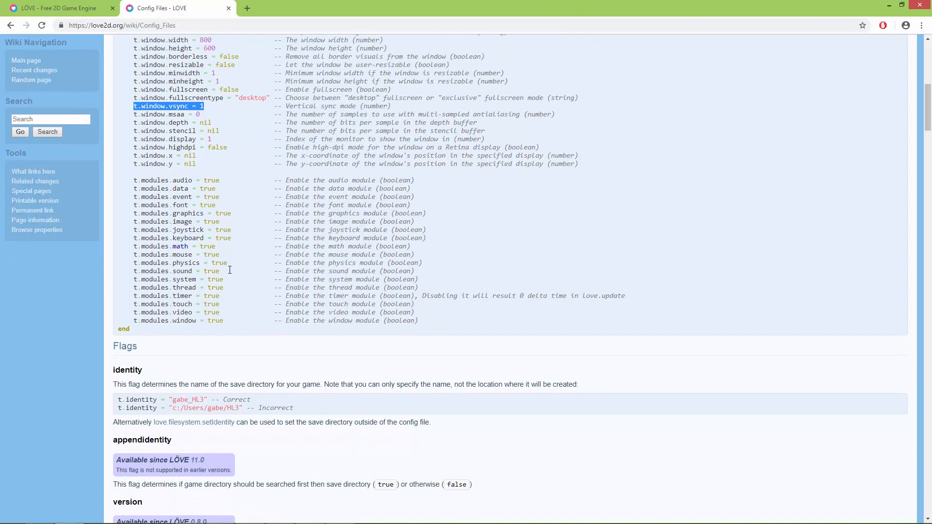
mouse_move(213, 285)
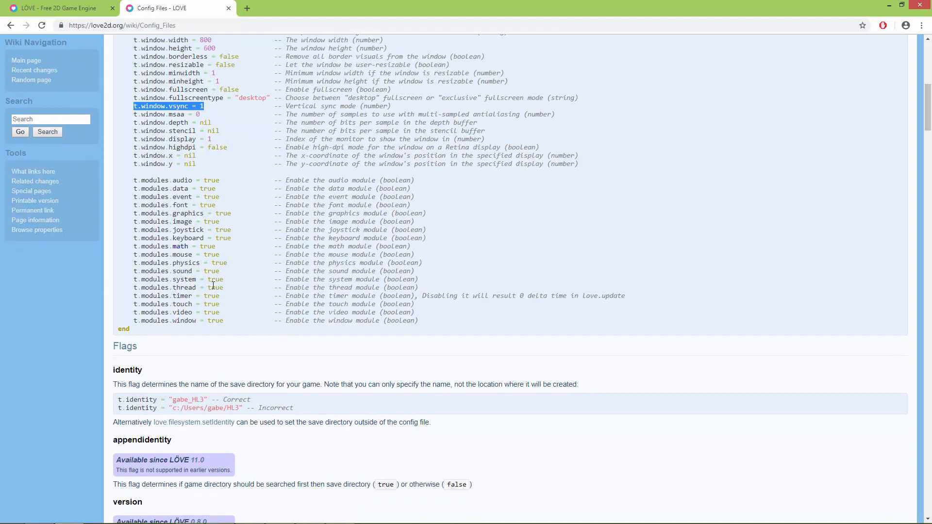